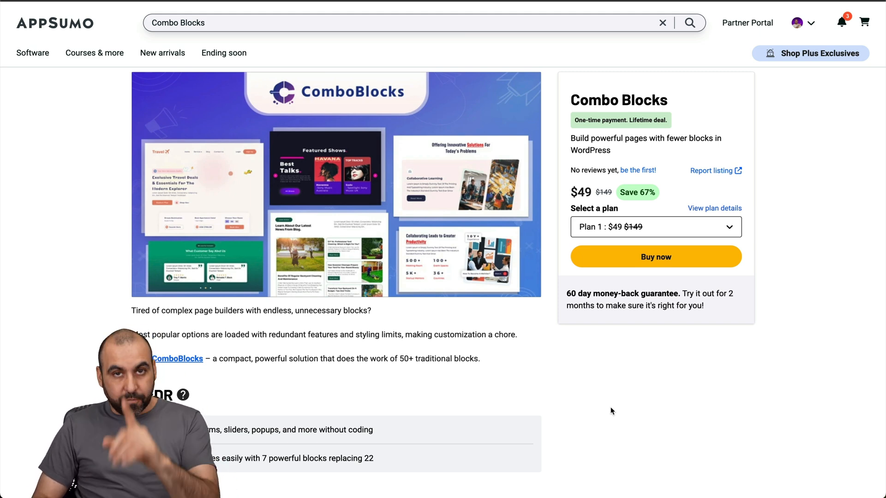
Scroll the Combo Blocks AppSumo listing to the $49, $99 and $149 lifetime plan cards.
scroll(down, 3)
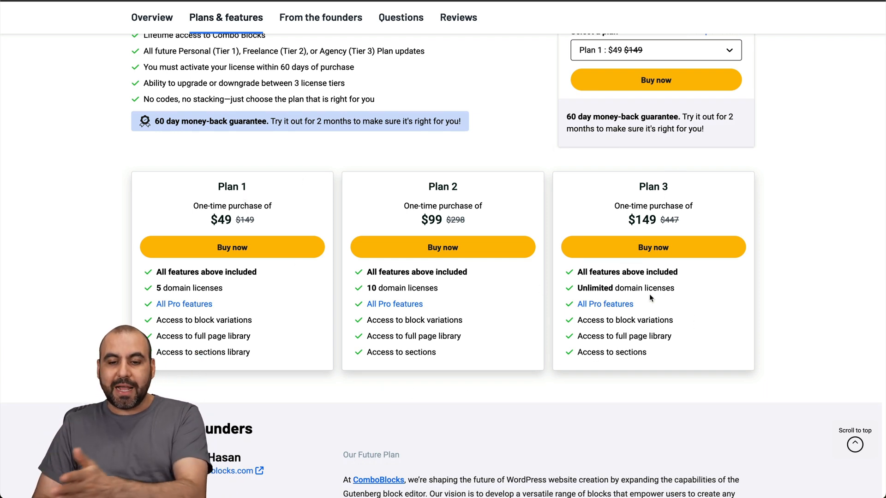
mouse_move(681, 306)
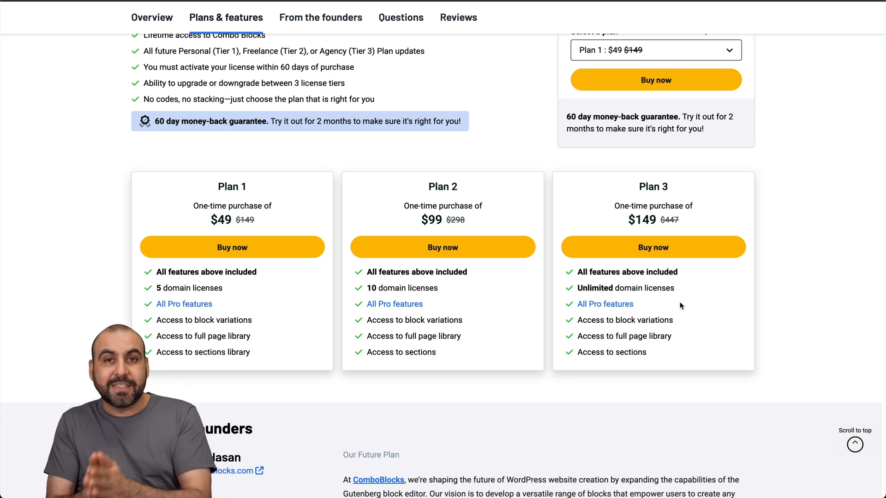
mouse_move(568, 120)
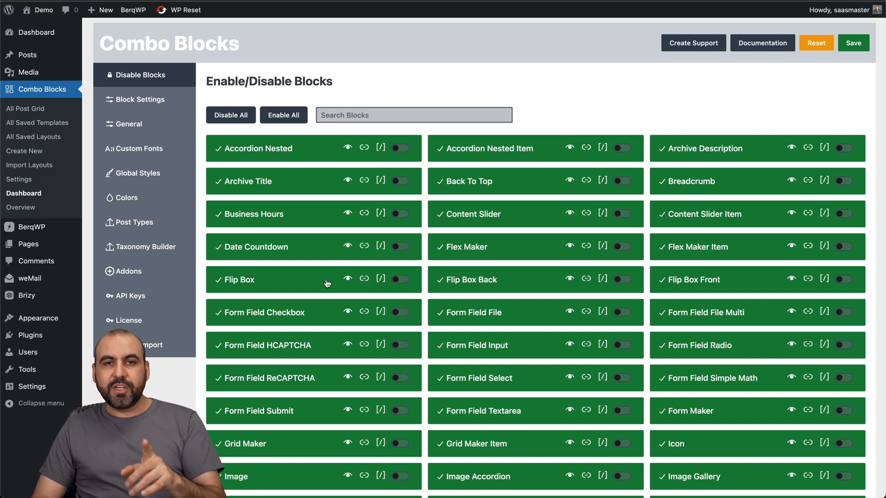
mouse_move(369, 135)
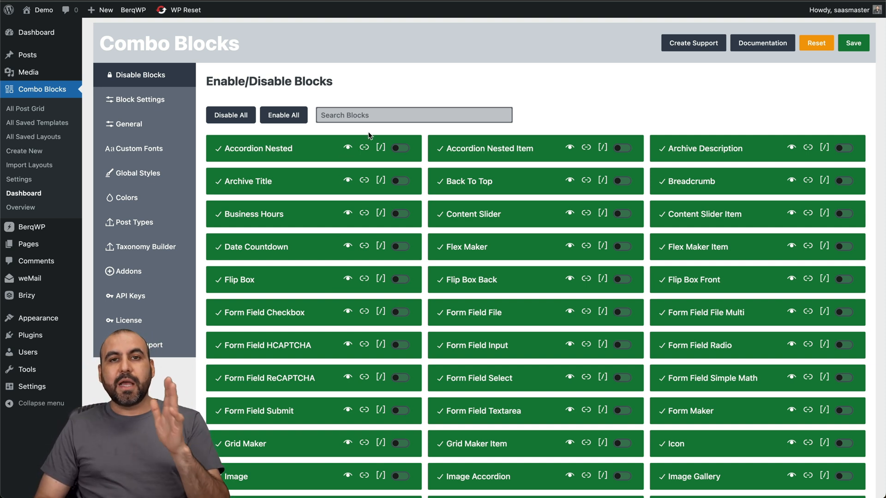
mouse_move(360, 94)
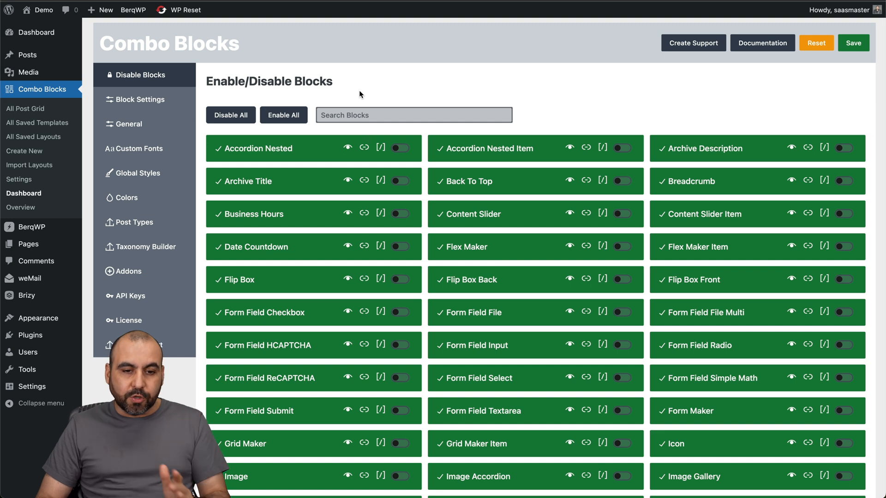
scroll(down, 3)
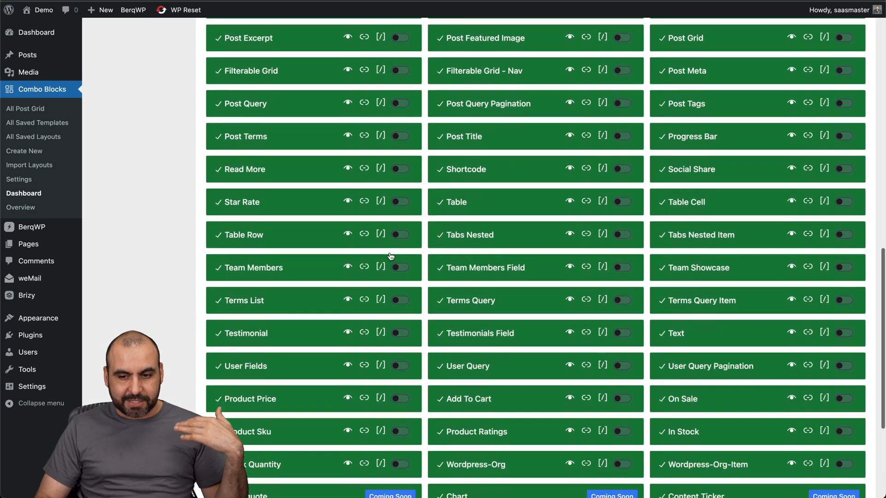
scroll(down, 3)
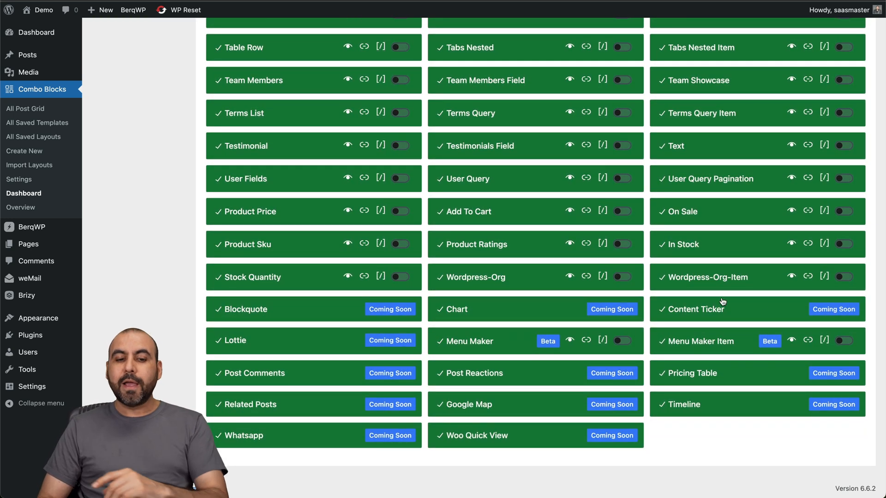
mouse_move(736, 459)
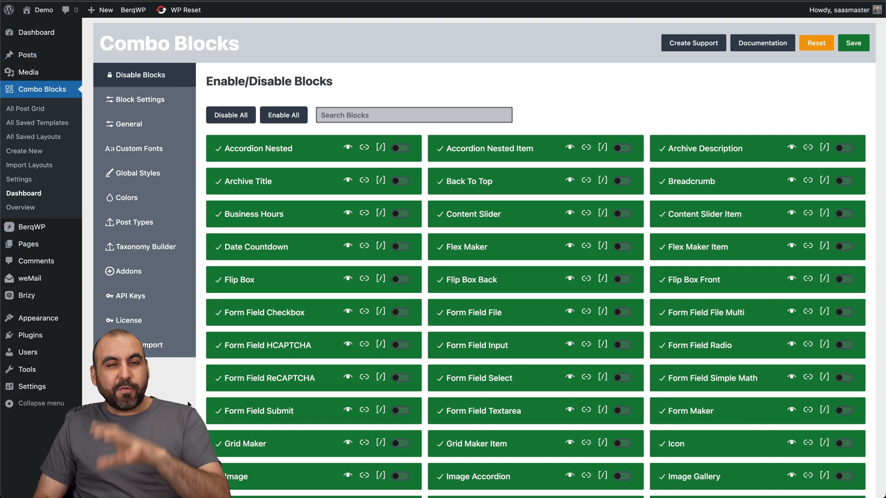
mouse_move(394, 95)
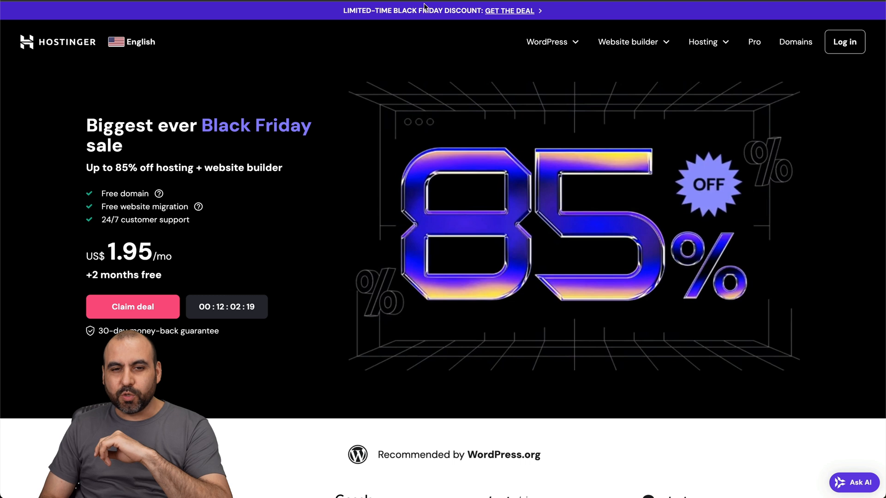
mouse_move(394, 211)
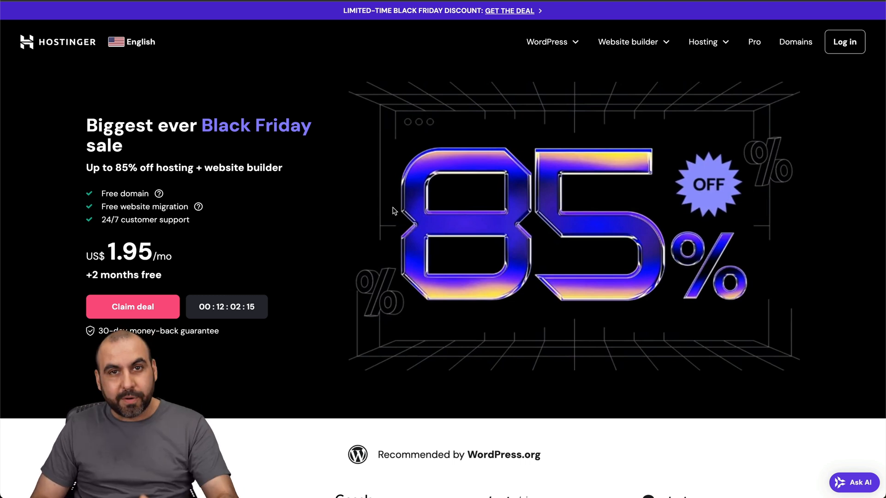
Choose the Business Web Hosting plan from Hostinger's Black Friday pricing cards.
scroll(down, 3)
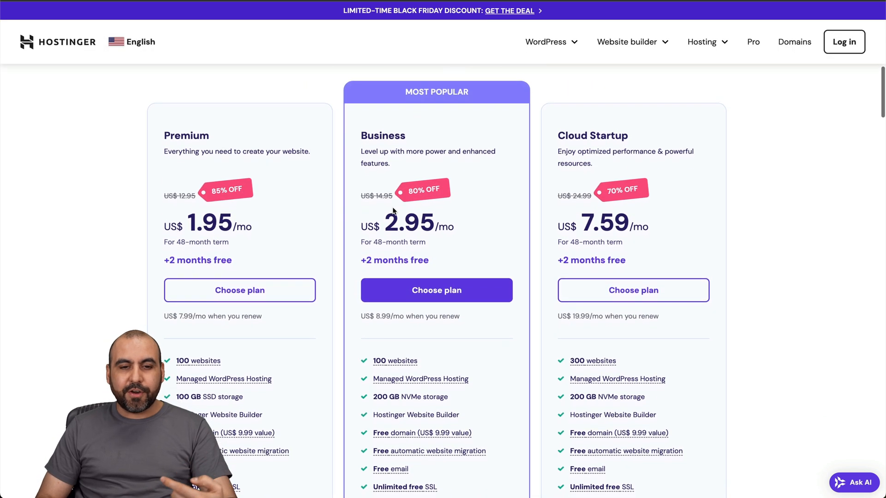
scroll(down, 3)
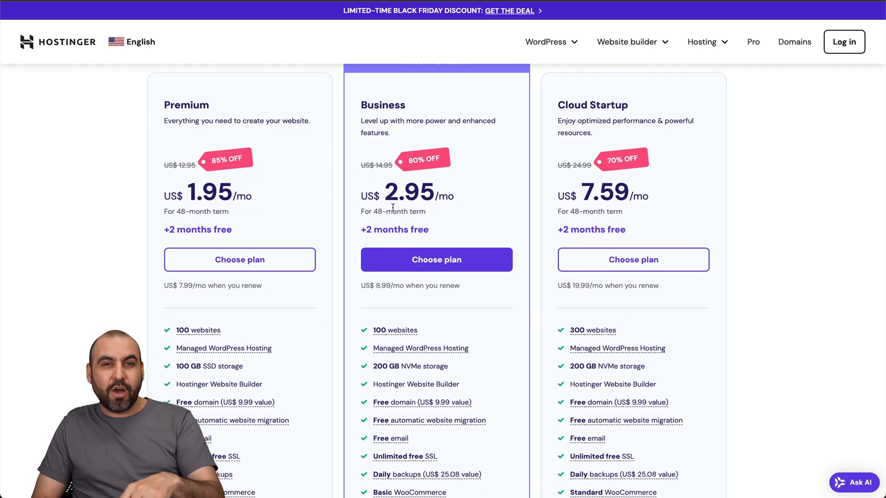
scroll(up, 3)
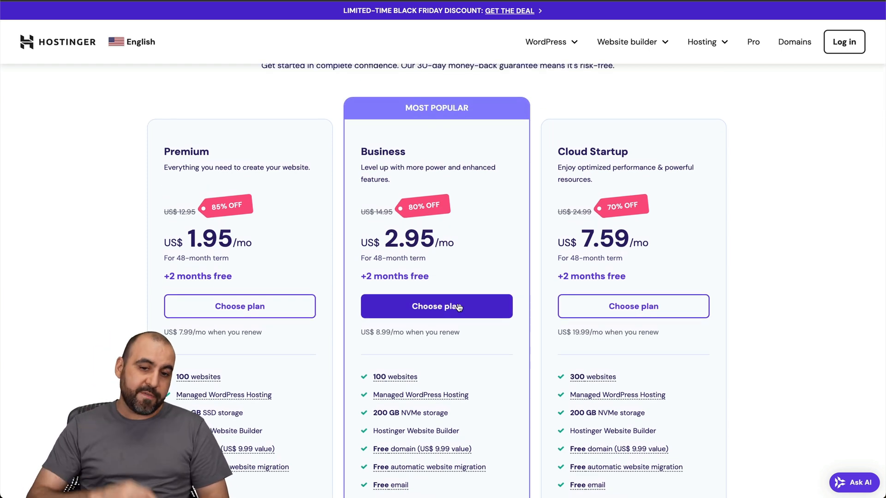
click(437, 306)
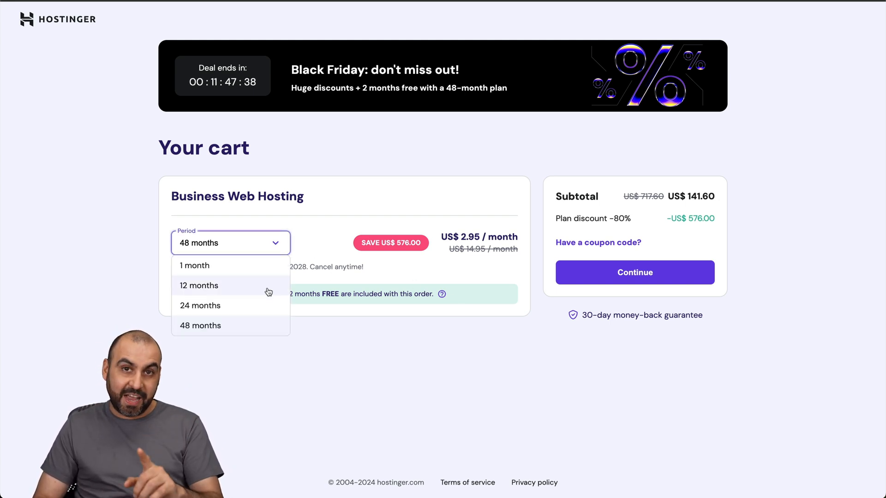
Keep the 48-month period and apply the SAASMASTER coupon code to the cart.
click(200, 326)
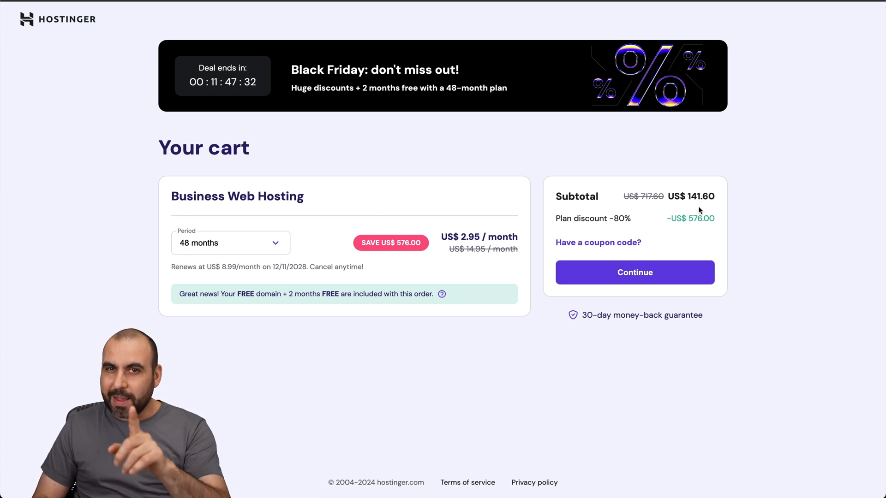
click(598, 242)
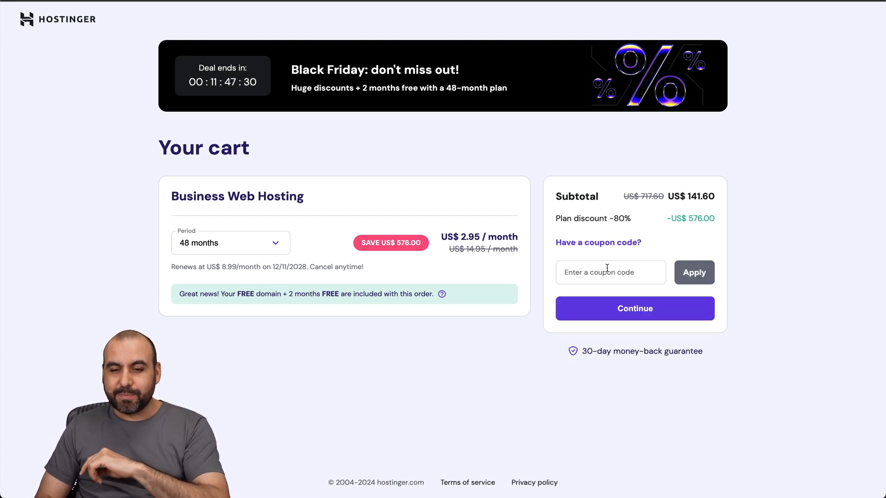
text(SAASMASTER)
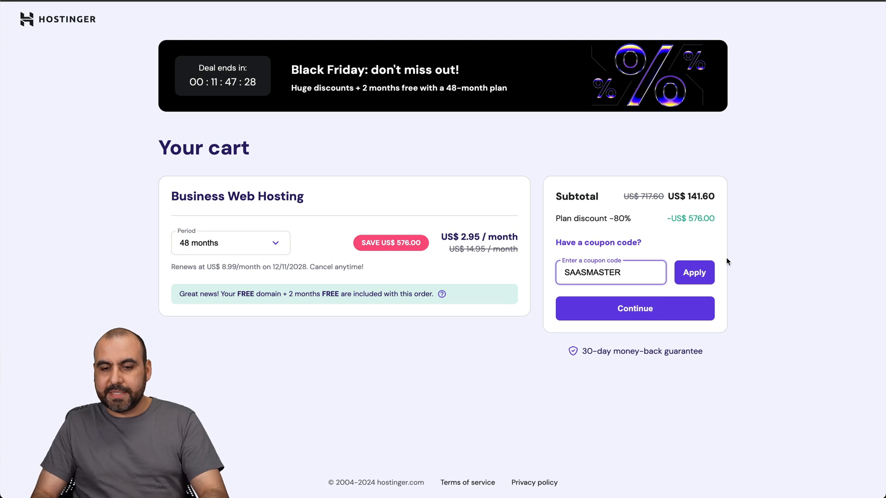
click(694, 273)
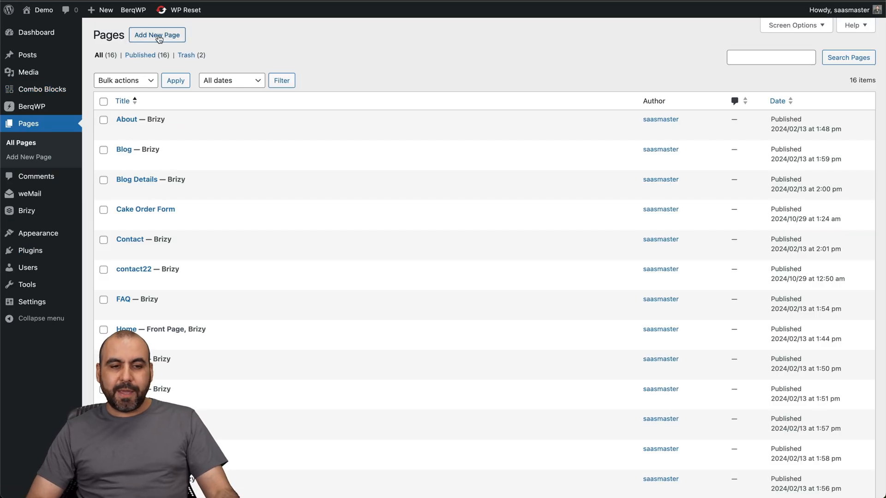
Start a new blank page and open the full block library from the inserter.
click(156, 34)
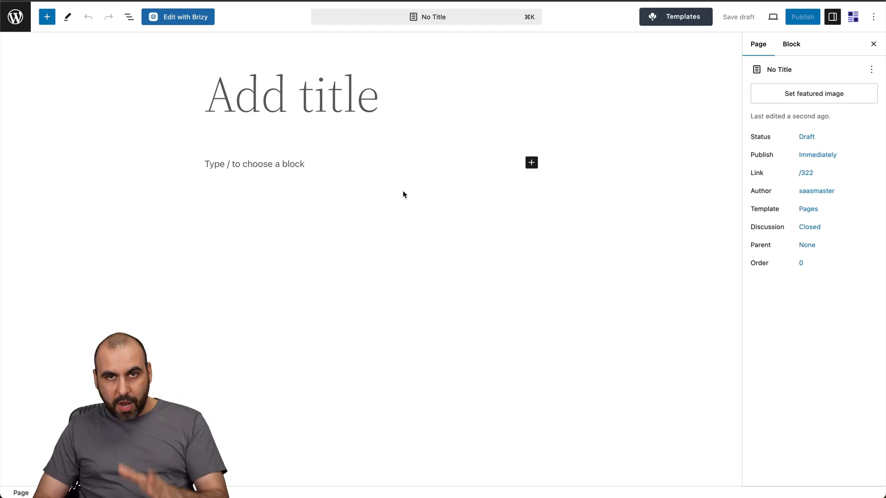
click(531, 162)
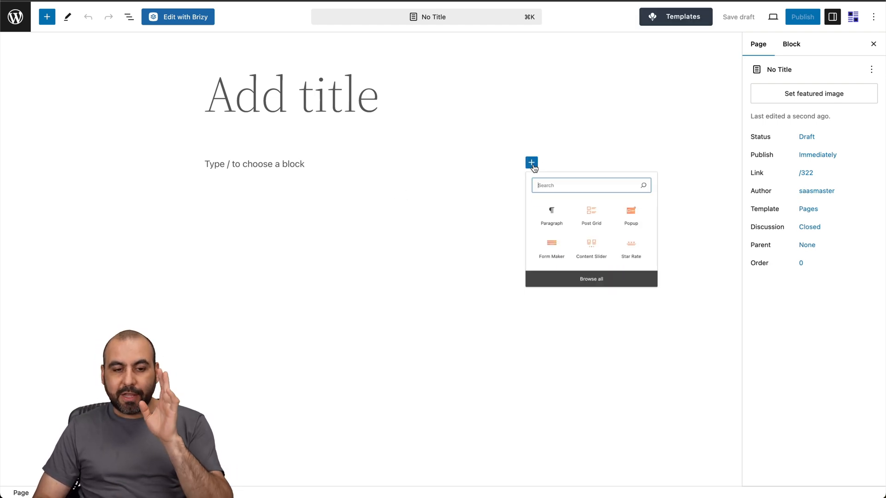
click(47, 16)
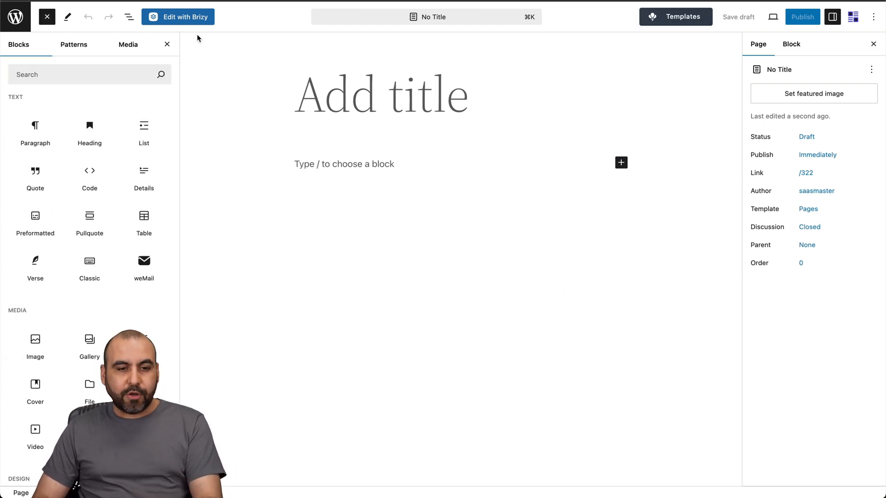
click(47, 16)
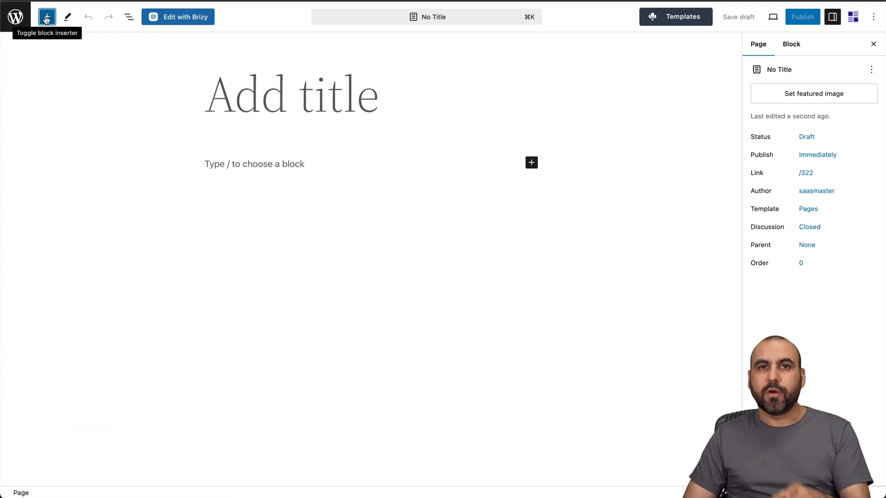
Reopen the block library and scroll to the Combo Blocks sections.
click(46, 16)
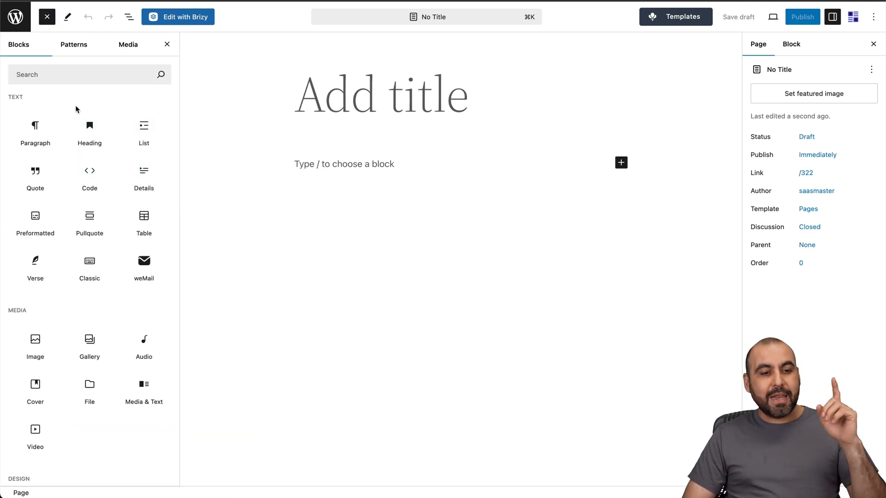
scroll(down, 3)
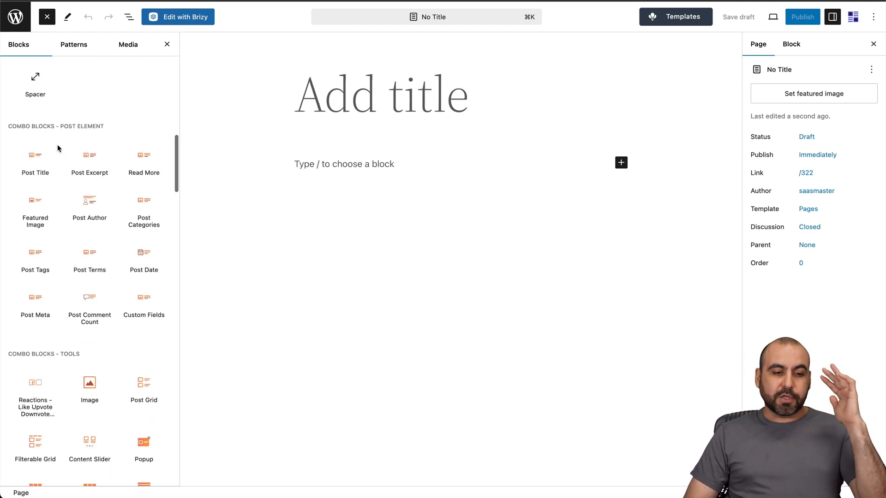
scroll(down, 3)
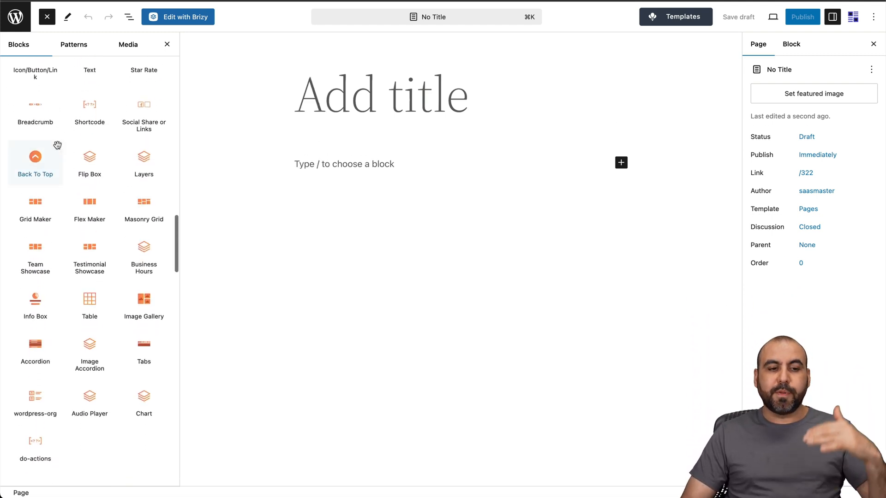
scroll(down, 3)
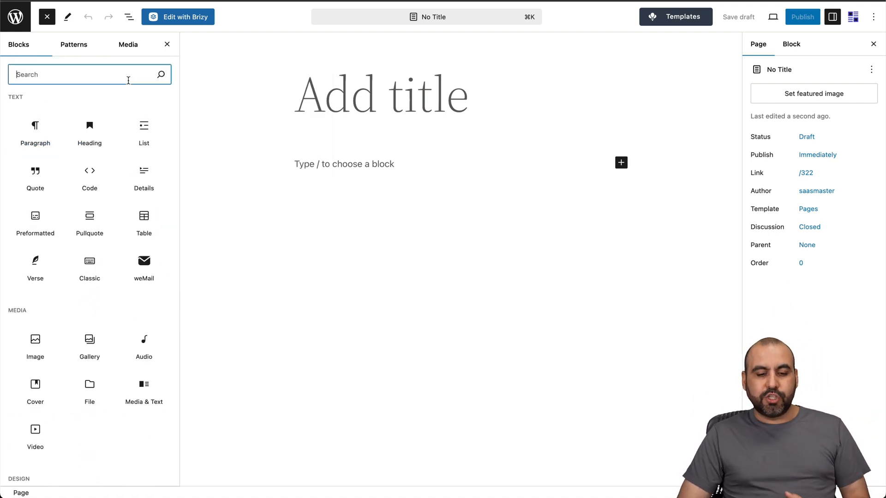
Insert the Post Grid block and pick the filterable grid variation with round images.
text(postgris)
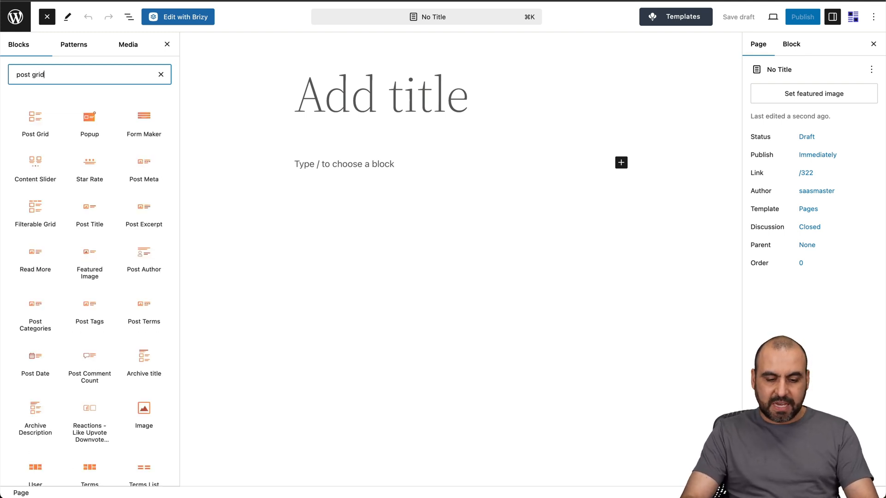
mouse_move(34, 119)
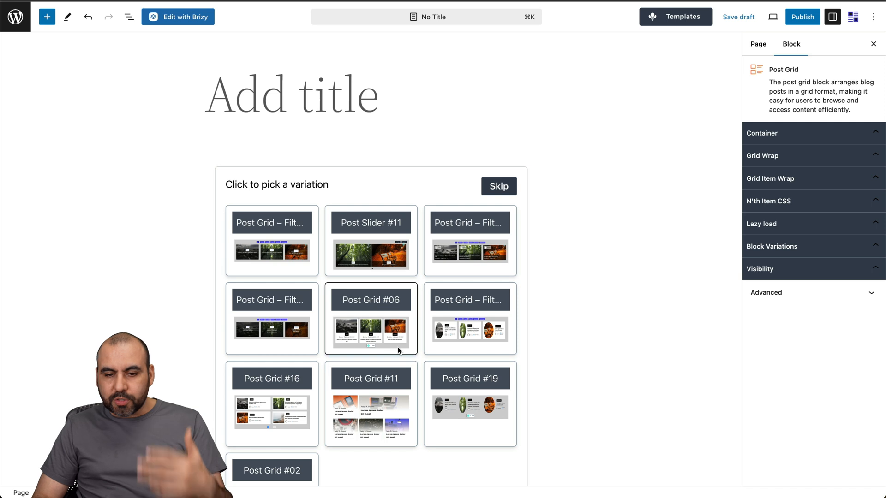
mouse_move(470, 241)
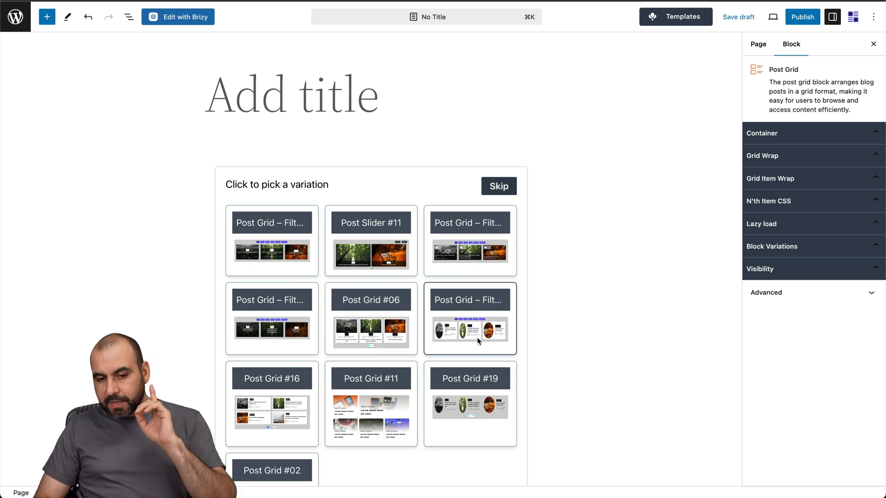
click(470, 318)
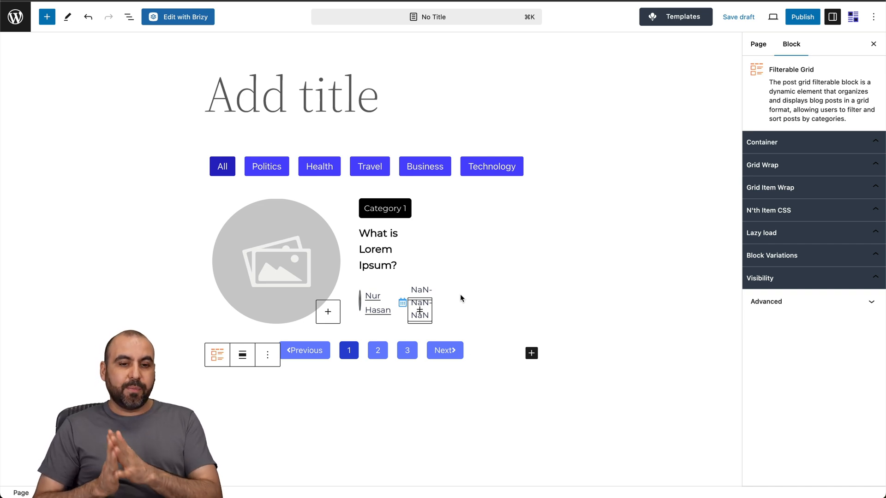
click(739, 17)
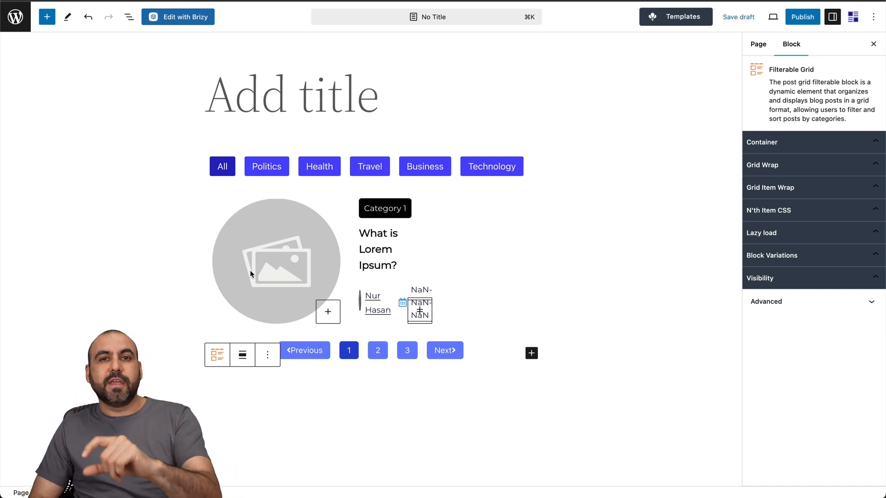
mouse_move(235, 334)
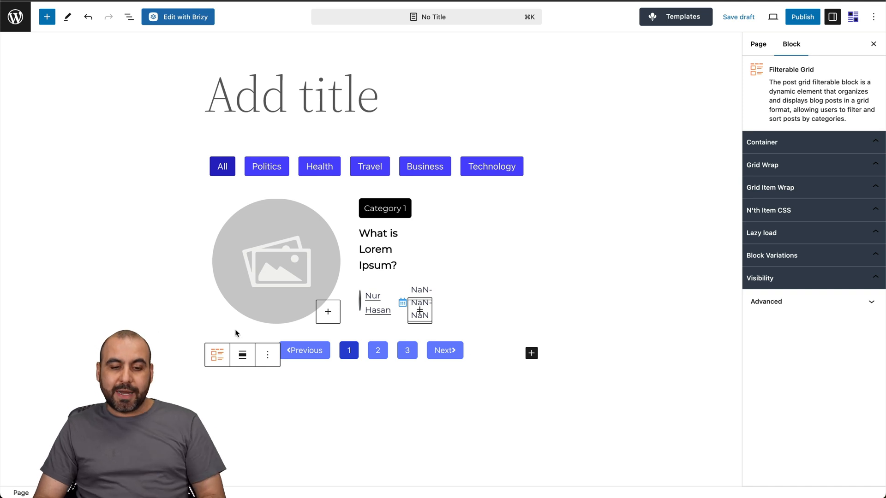
mouse_move(321, 233)
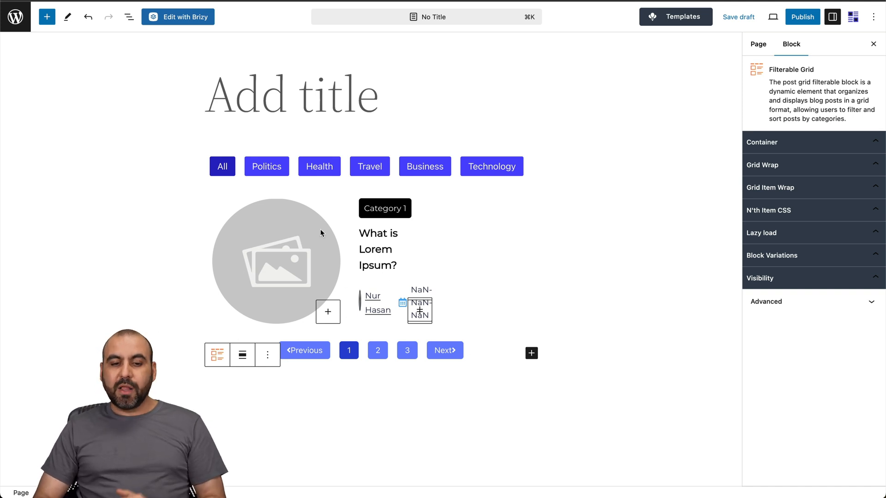
Select the grid's featured image and browse the Wrapper's CSS Library of ready-made styles.
click(276, 261)
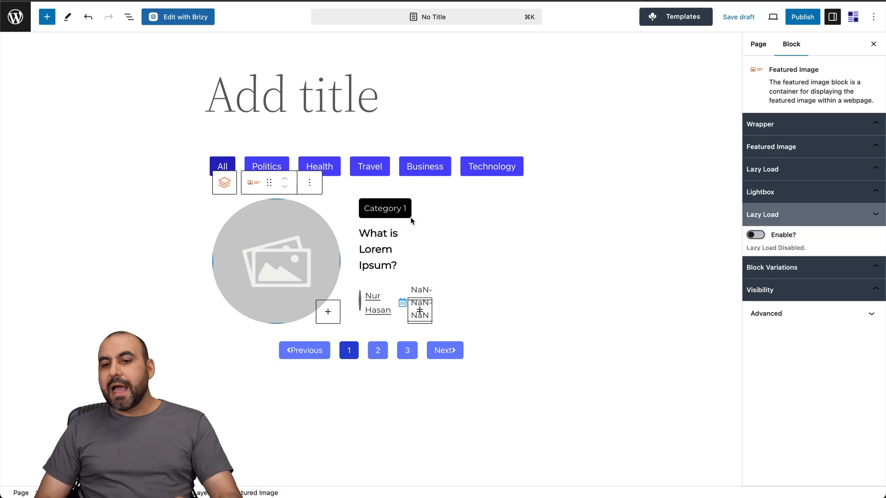
click(812, 124)
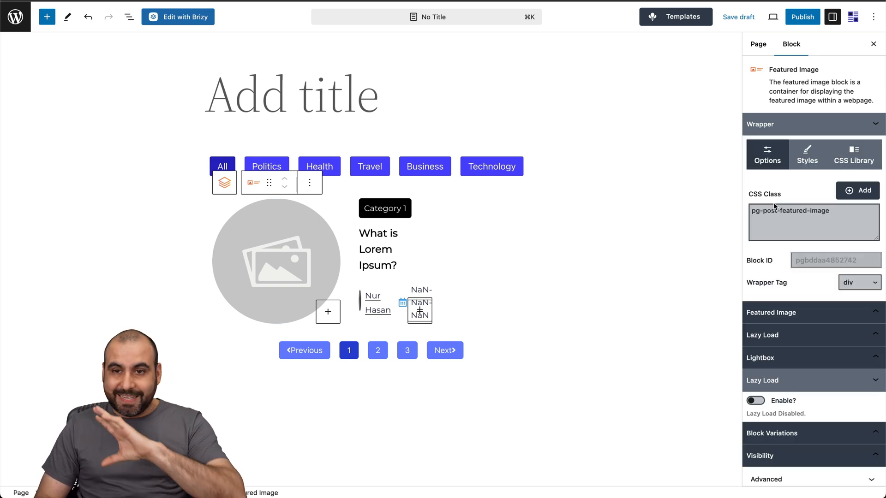
click(807, 154)
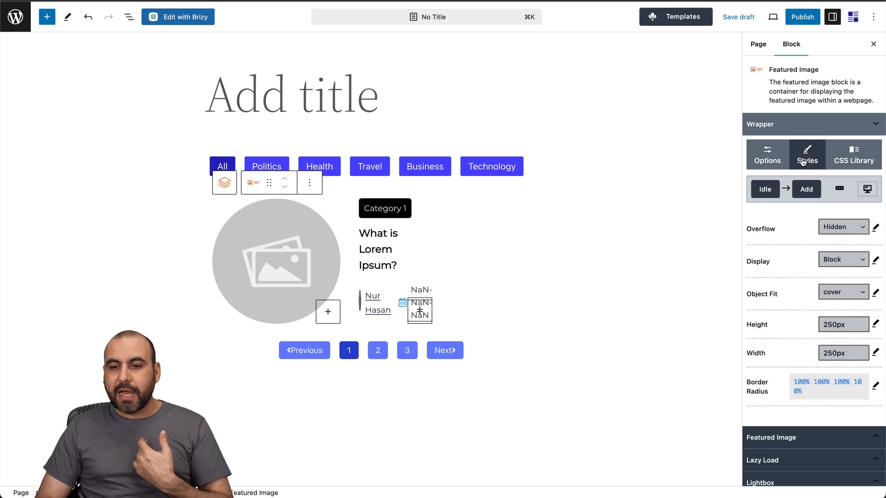
mouse_move(796, 245)
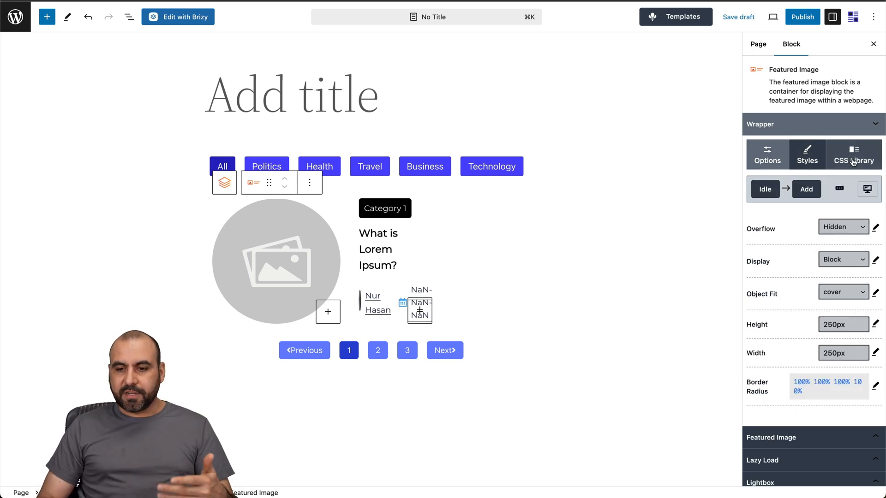
click(854, 154)
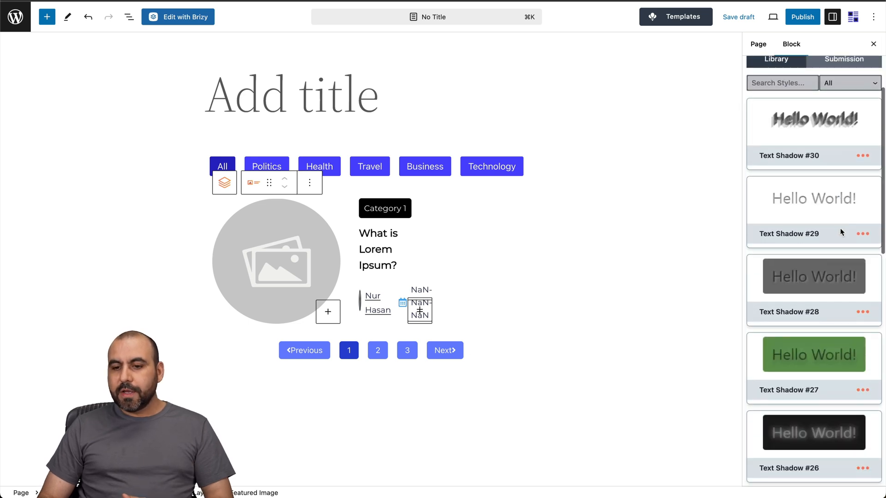
scroll(down, 3)
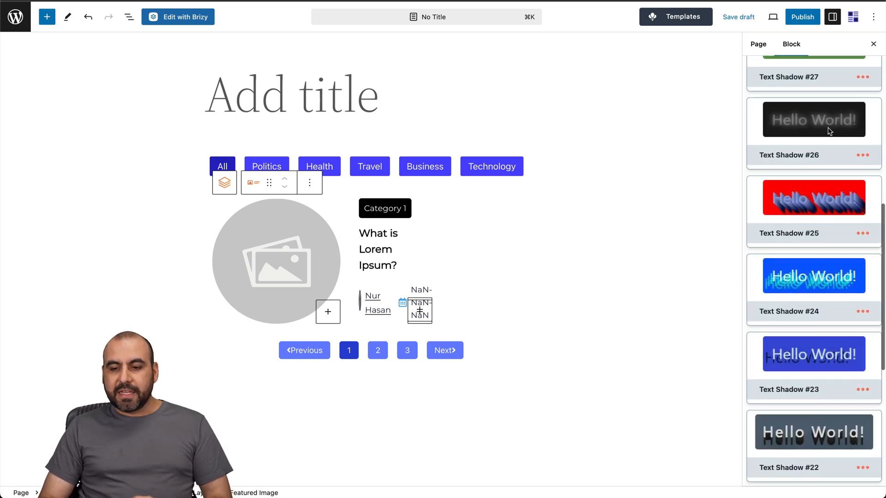
scroll(down, 3)
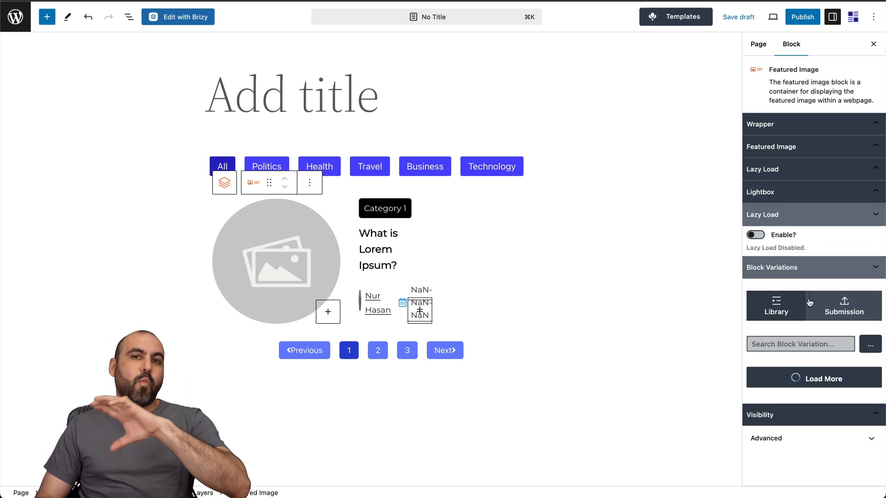
Browse the featured image's Block Variations library.
click(820, 378)
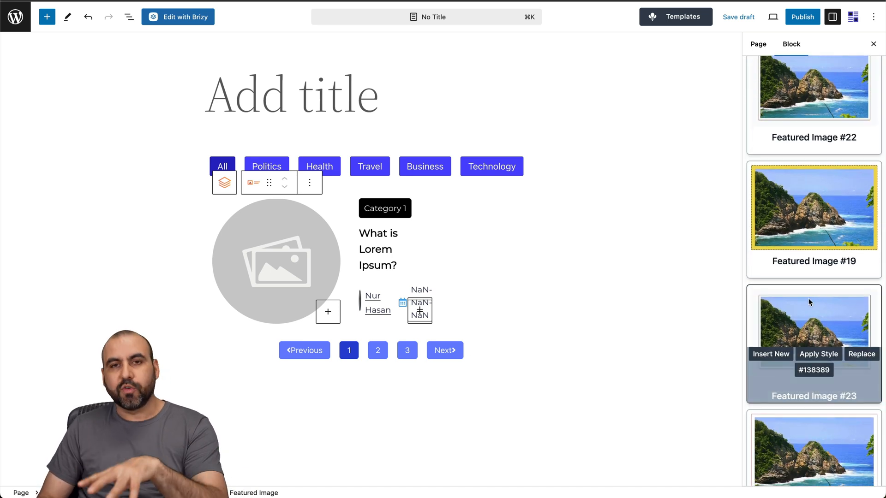
scroll(down, 3)
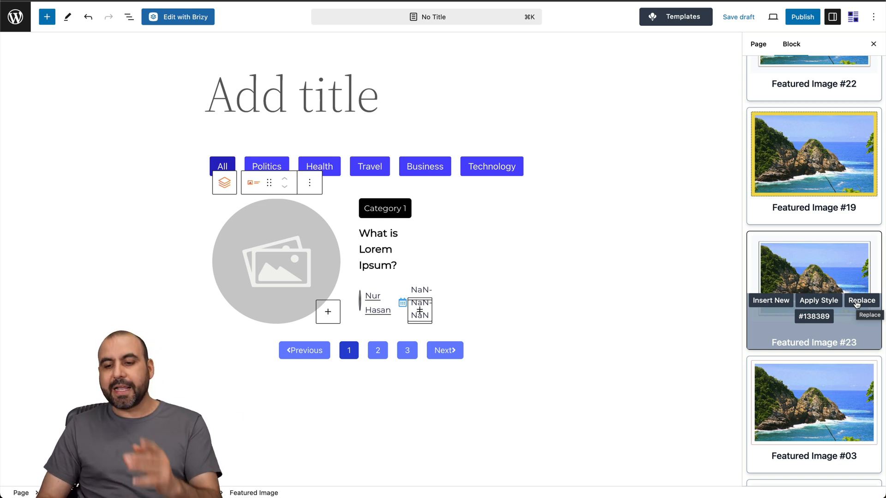
scroll(down, 3)
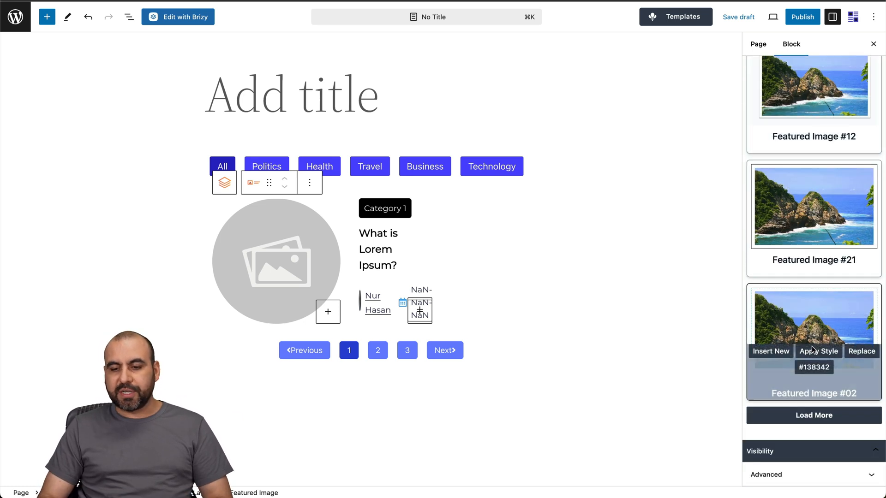
scroll(down, 3)
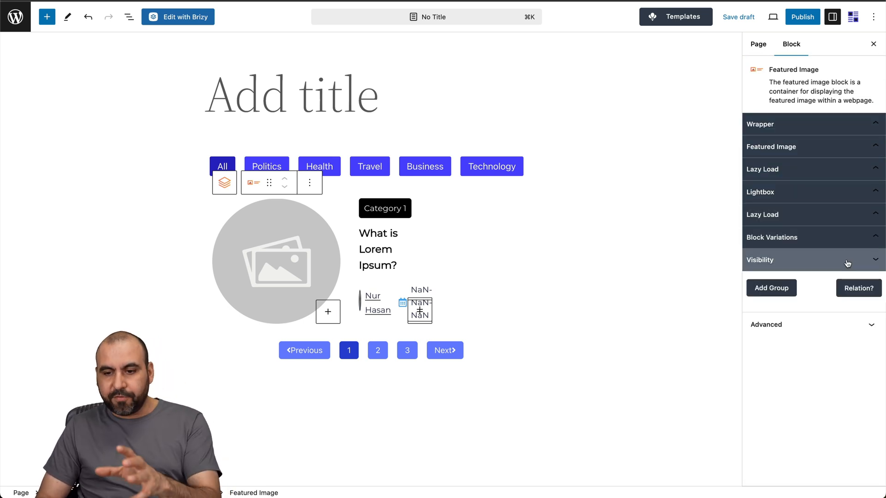
Add a visibility condition group to the featured image and browse its available conditions.
click(771, 288)
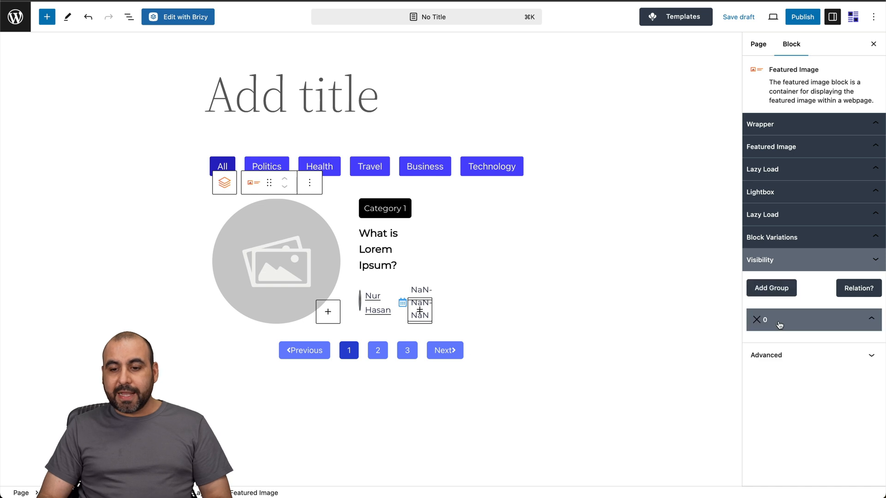
click(761, 320)
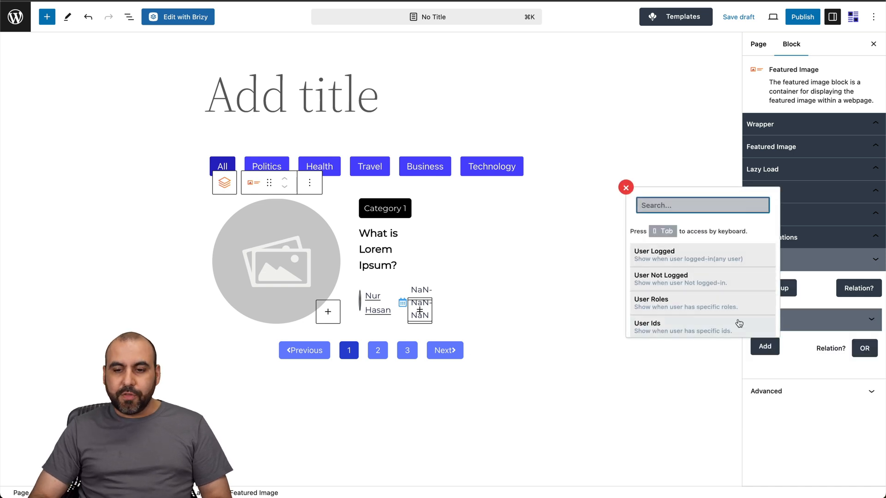
mouse_move(728, 305)
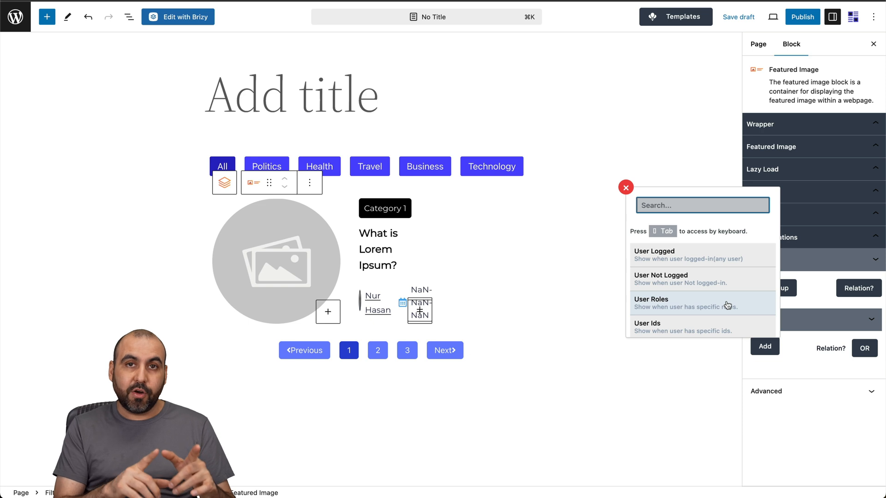
scroll(down, 3)
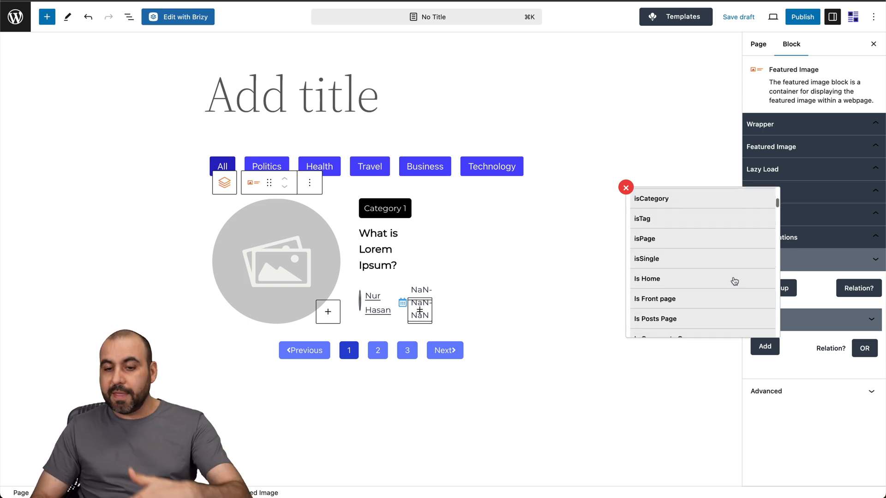
scroll(down, 3)
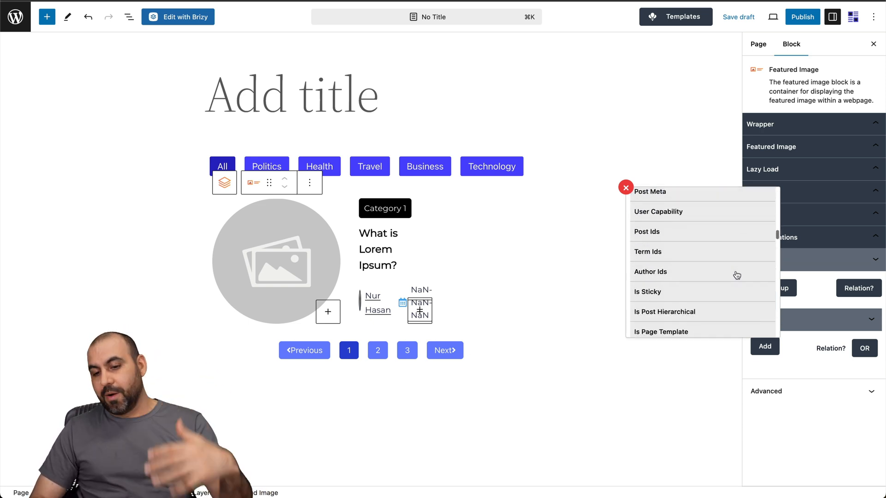
scroll(down, 3)
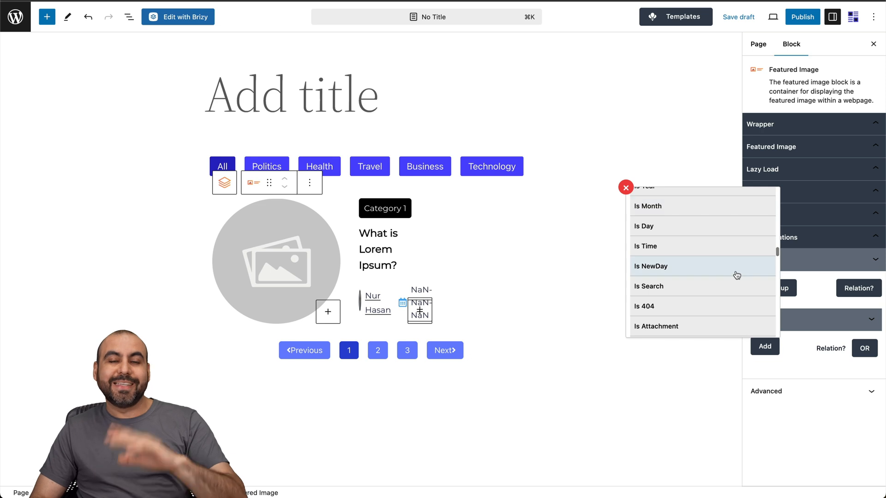
click(625, 187)
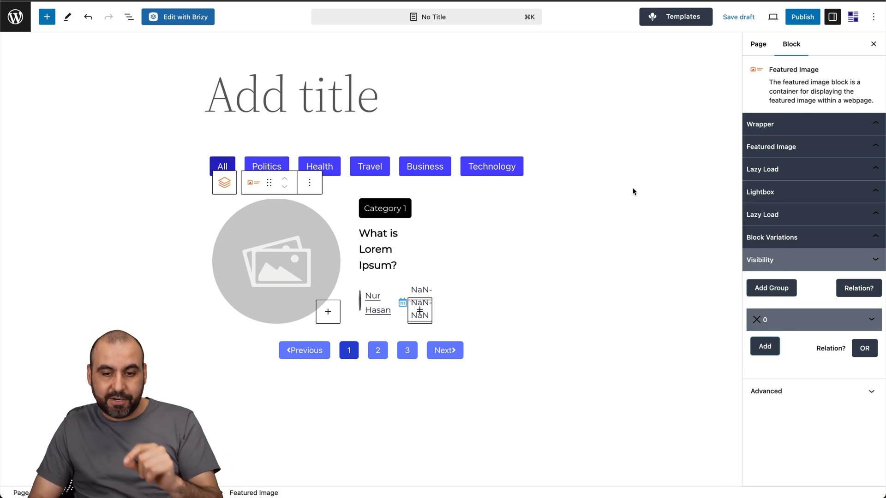
mouse_move(549, 167)
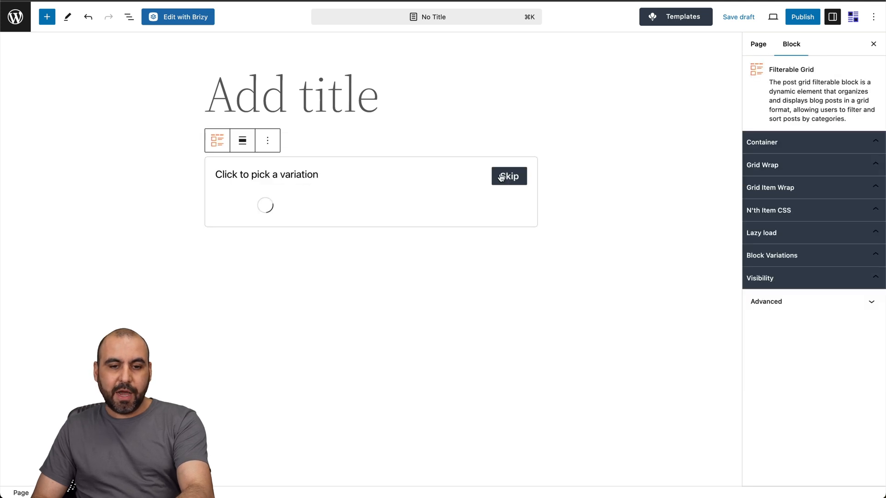
Undo the grid block and insert a Form Maker block from the library.
click(507, 177)
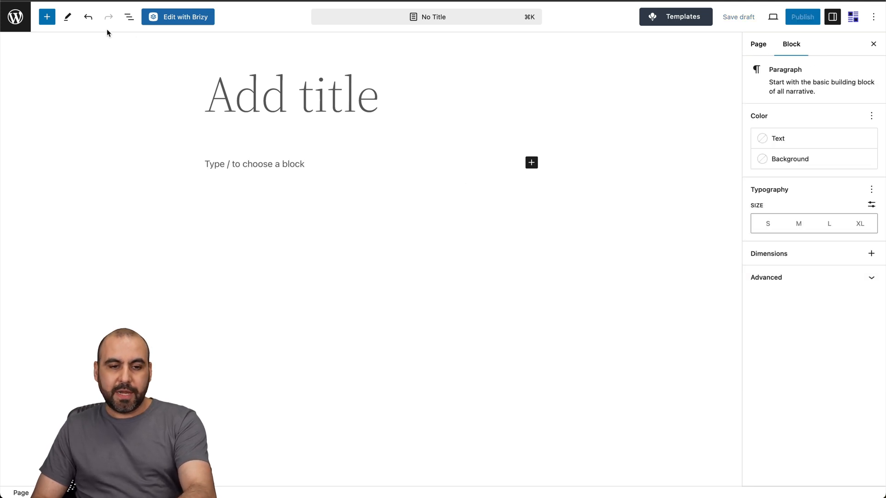
click(47, 17)
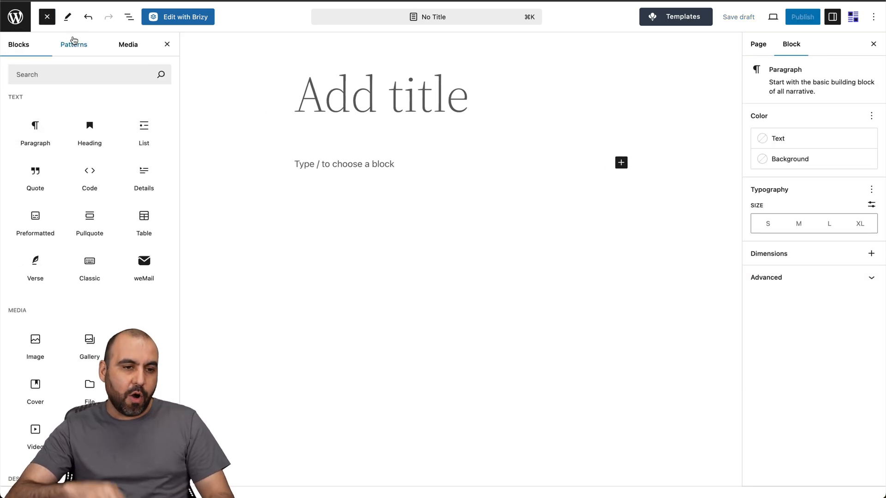
text(form)
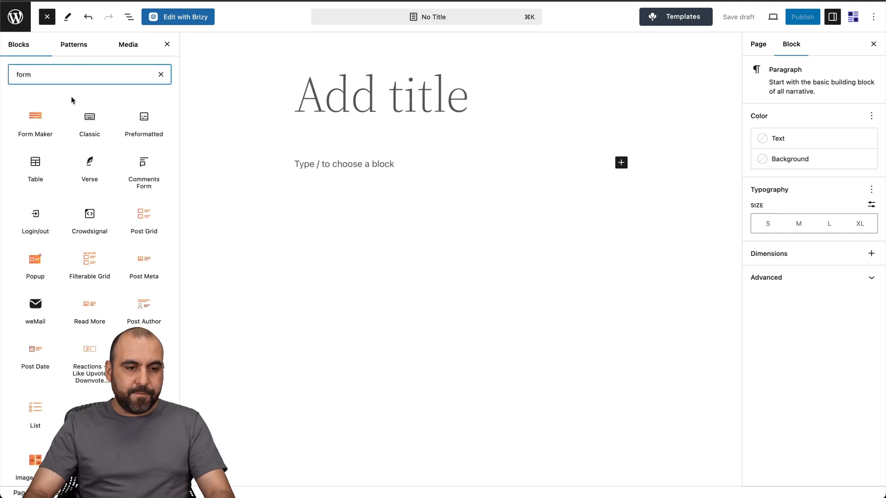
click(35, 122)
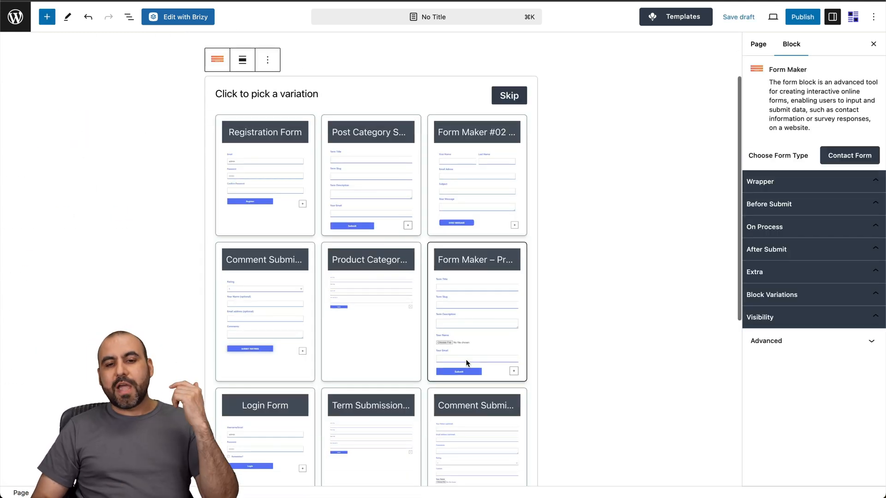
mouse_move(508, 95)
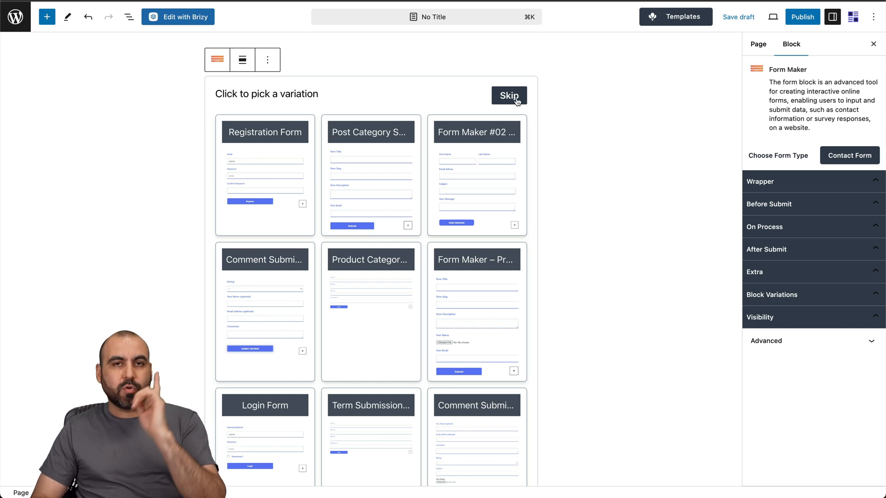
mouse_move(407, 258)
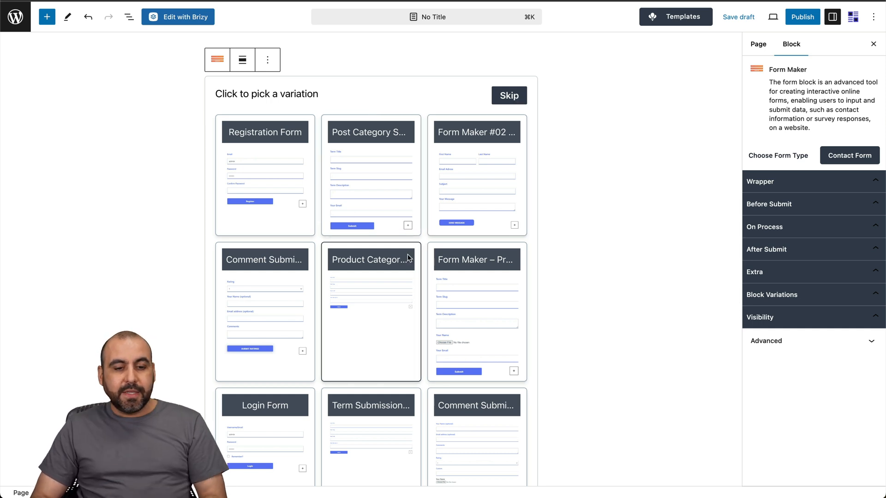
Pick the Comment Submit Form variation and select its name field.
scroll(down, 3)
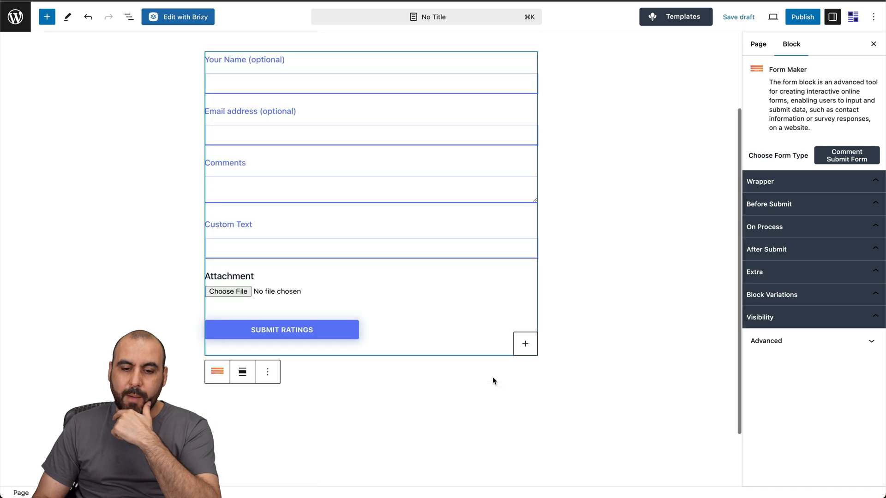
scroll(up, 3)
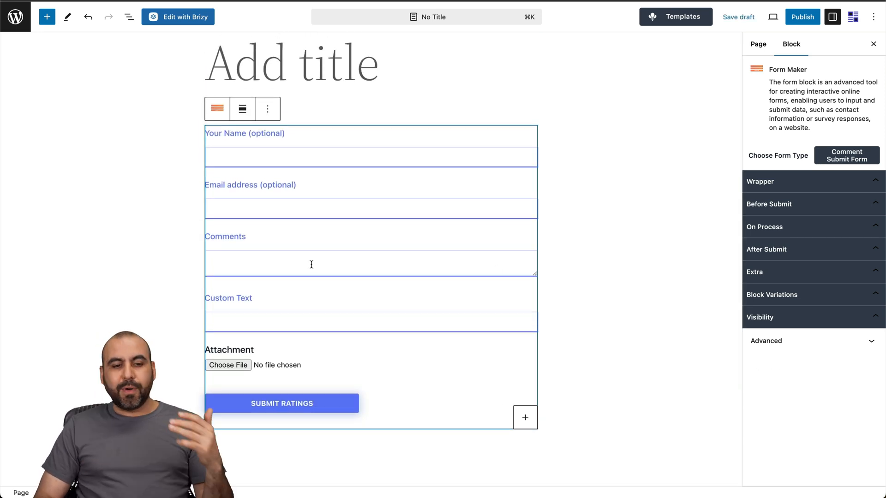
click(371, 156)
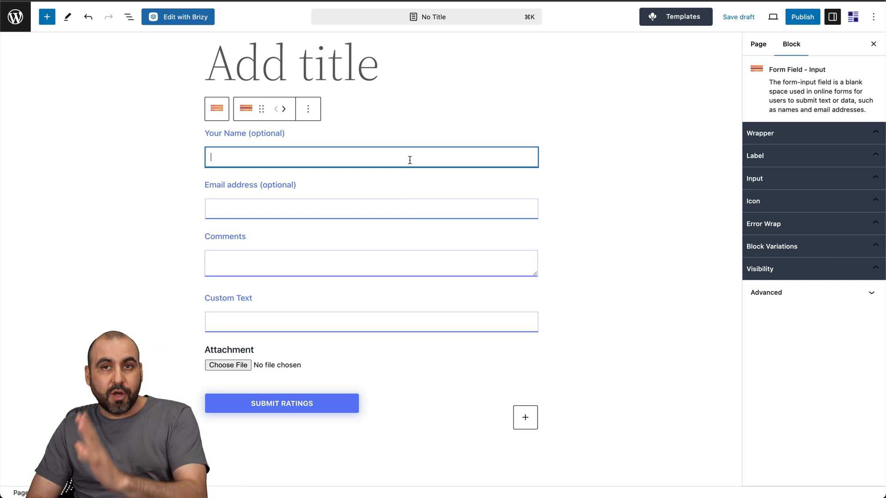
mouse_move(791, 155)
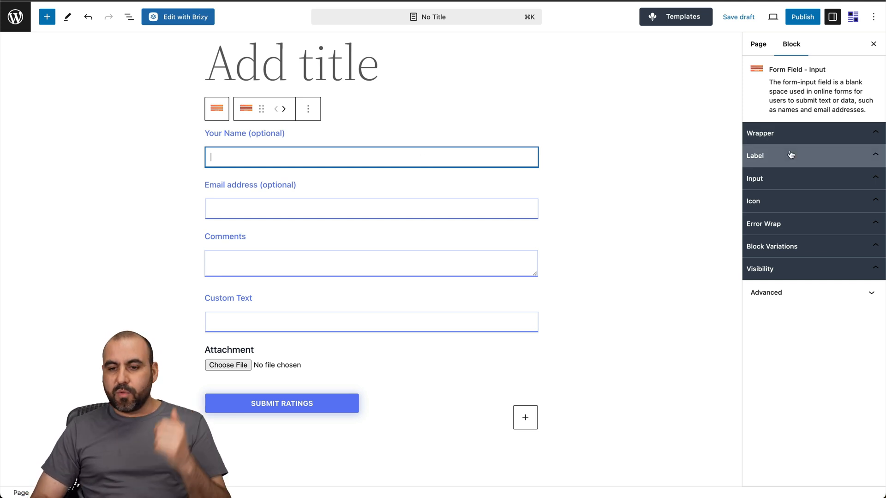
Change the name field's Label Text to 'Your Name' and view the label's style options.
click(811, 155)
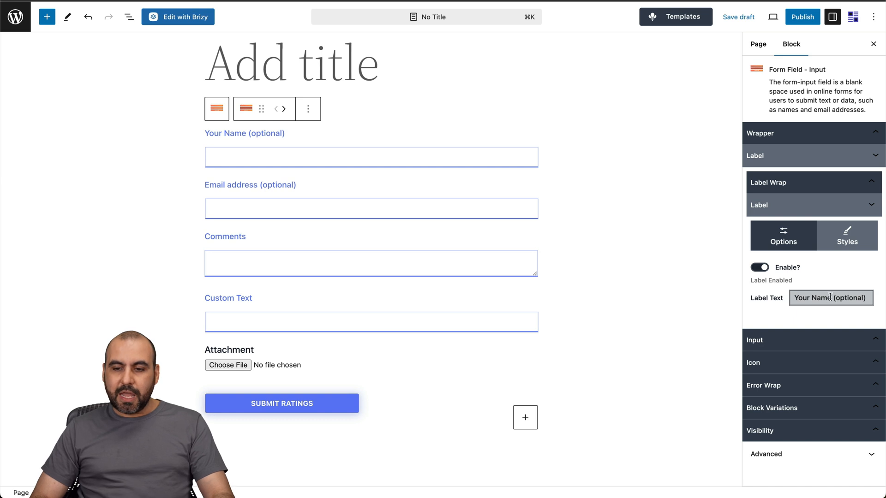
text(Your Name)
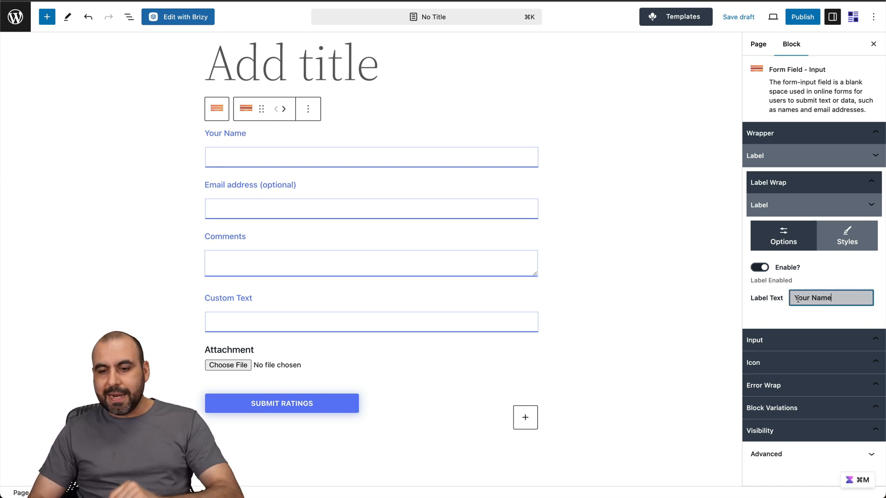
click(760, 268)
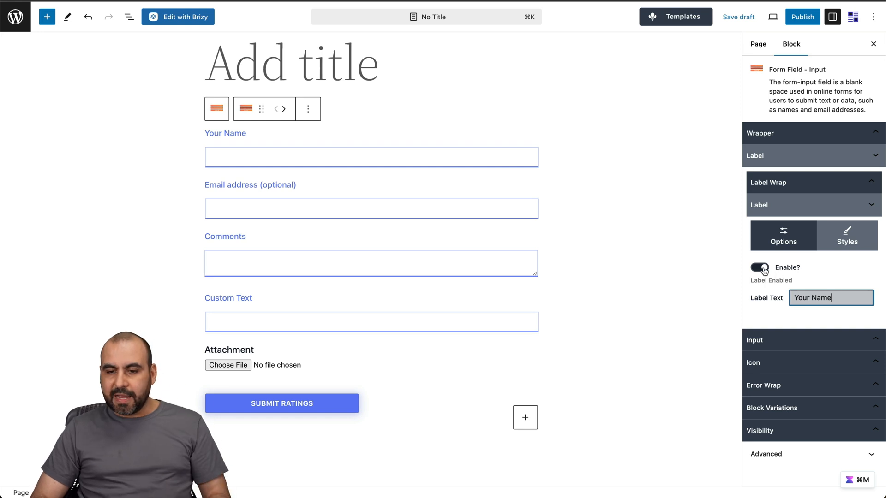
click(846, 235)
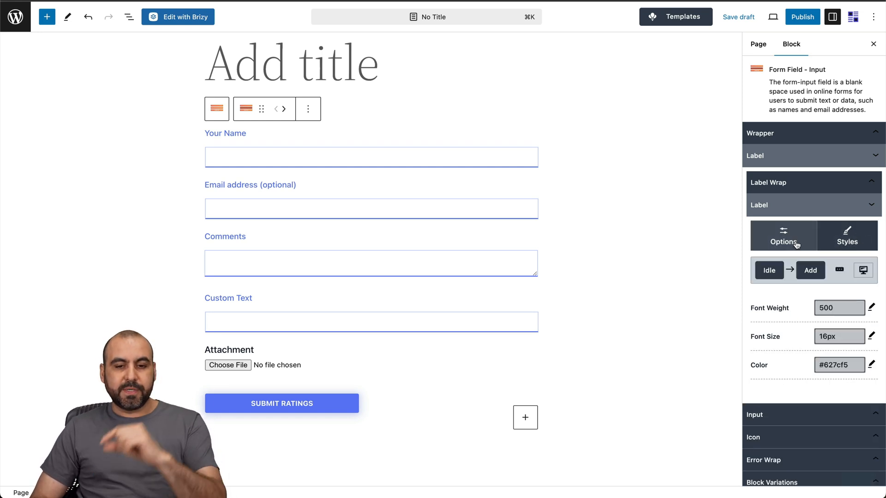
scroll(down, 3)
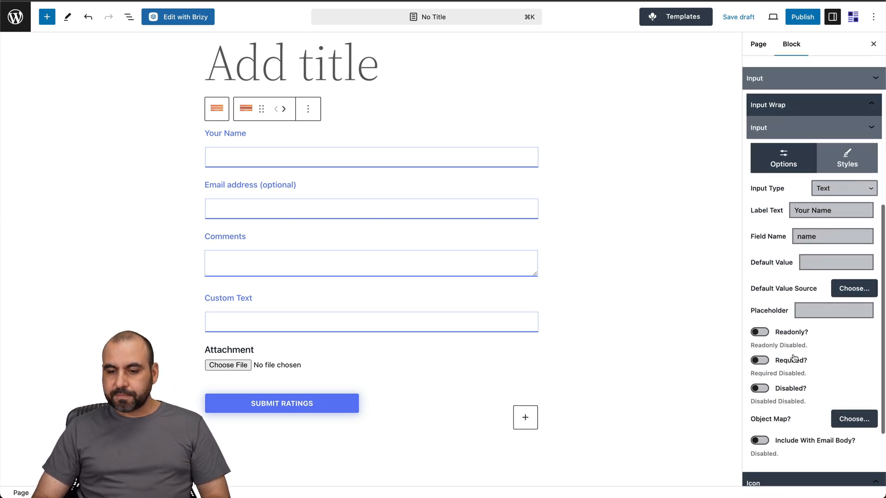
Set the Your Name field's Input Type to Telephone and scroll to its icon settings.
scroll(down, 3)
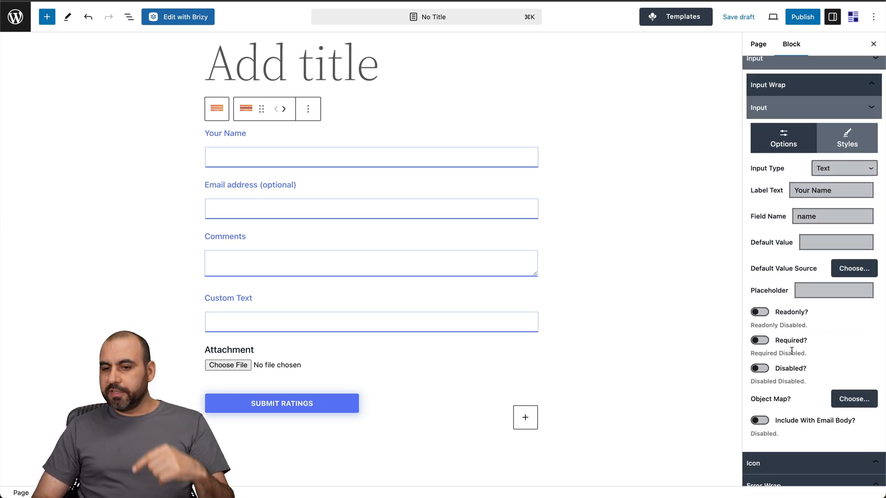
click(842, 168)
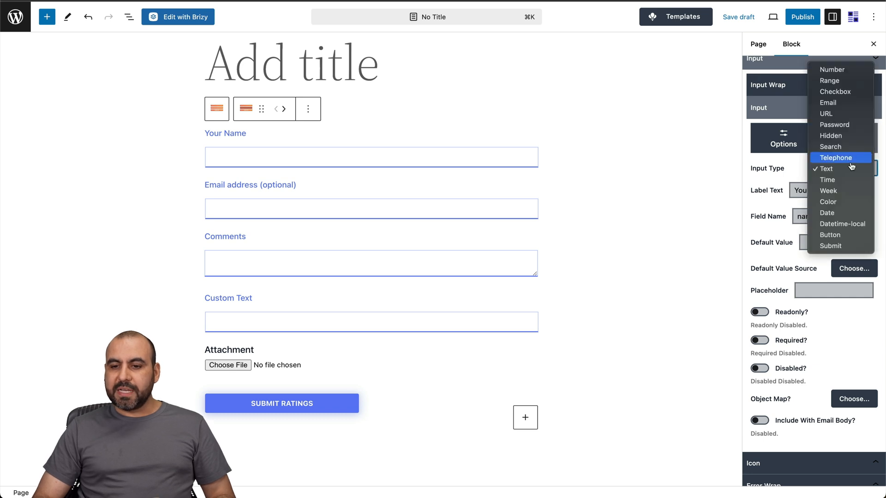
mouse_move(841, 102)
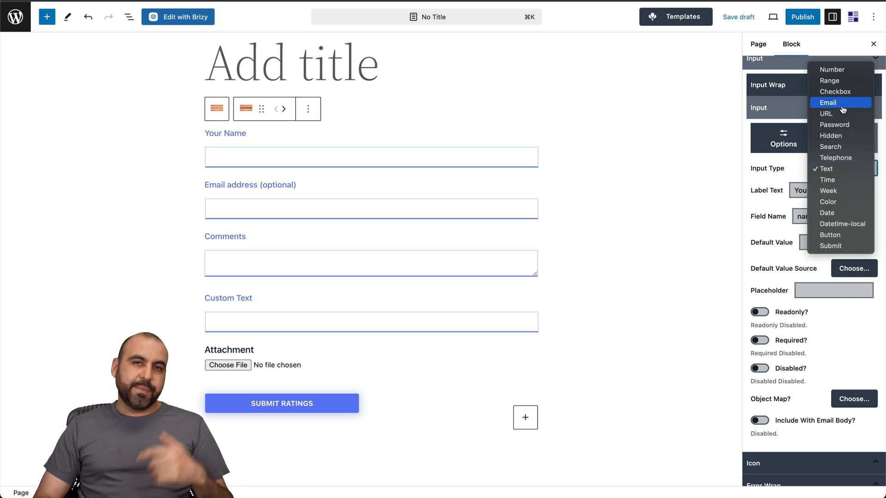
mouse_move(830, 235)
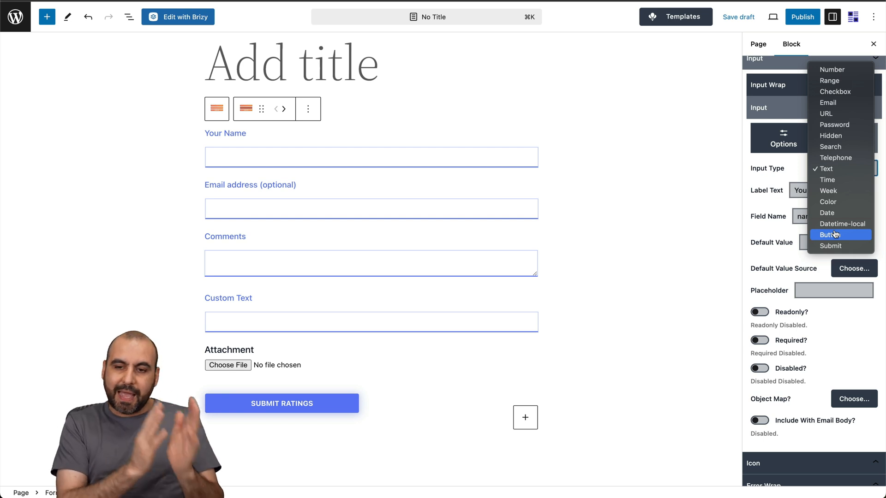
mouse_move(836, 158)
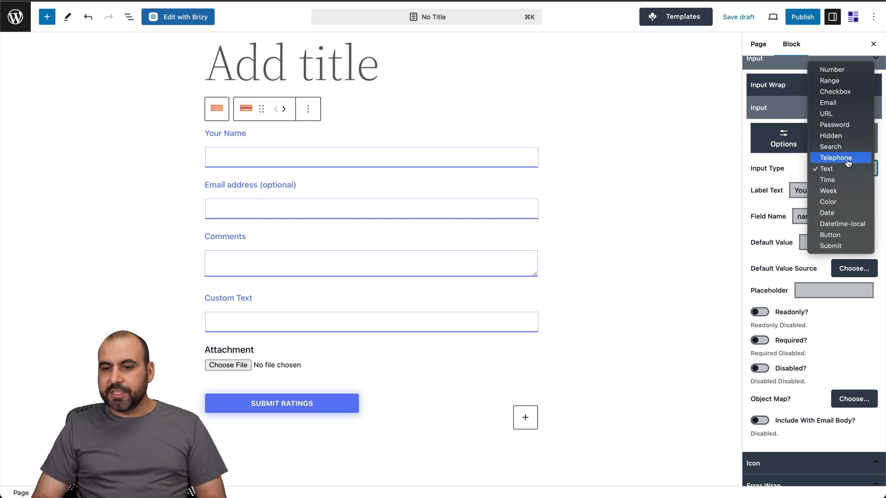
click(835, 158)
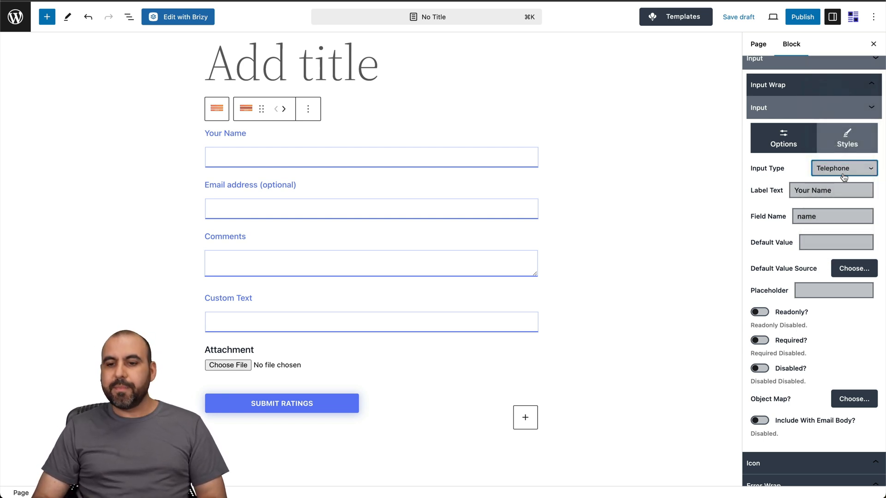
mouse_move(827, 190)
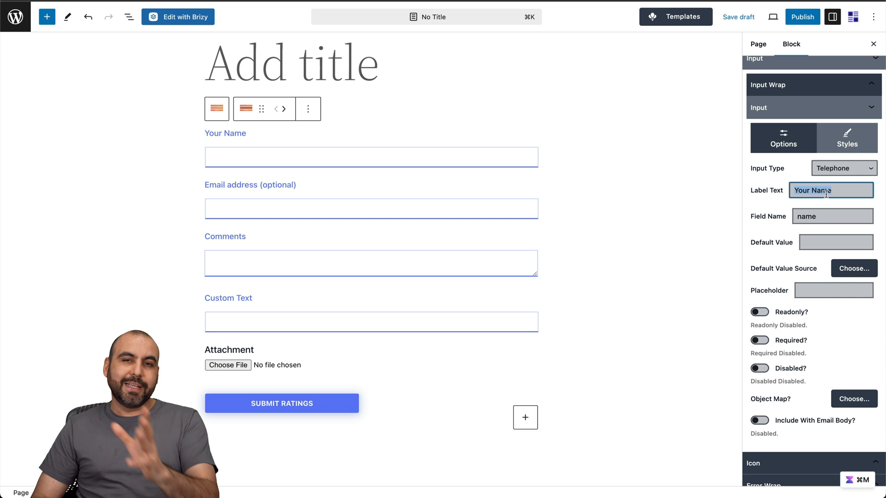
scroll(down, 3)
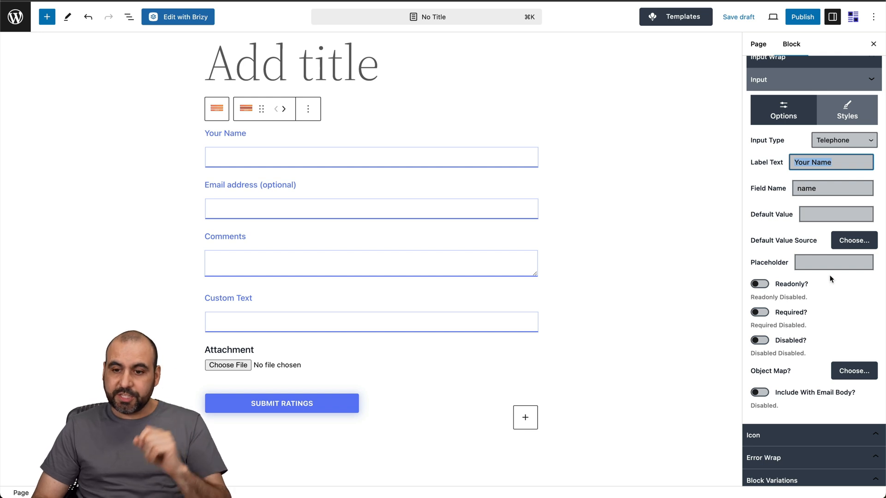
mouse_move(828, 299)
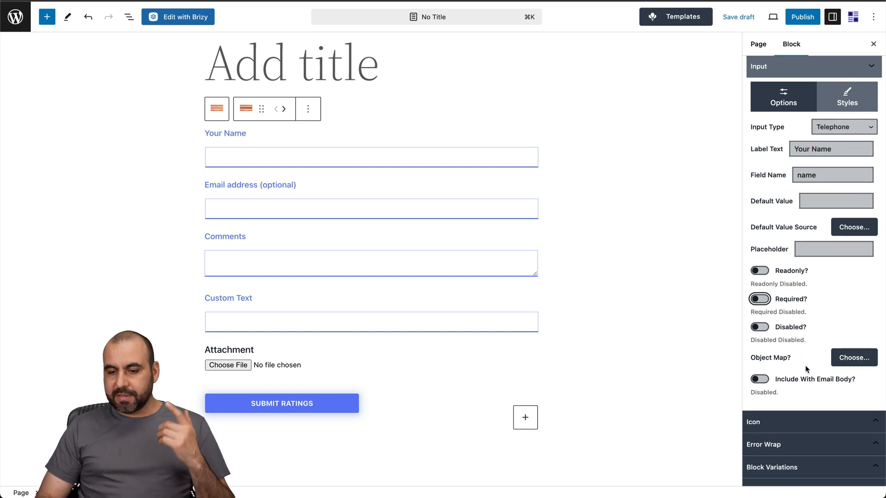
scroll(down, 3)
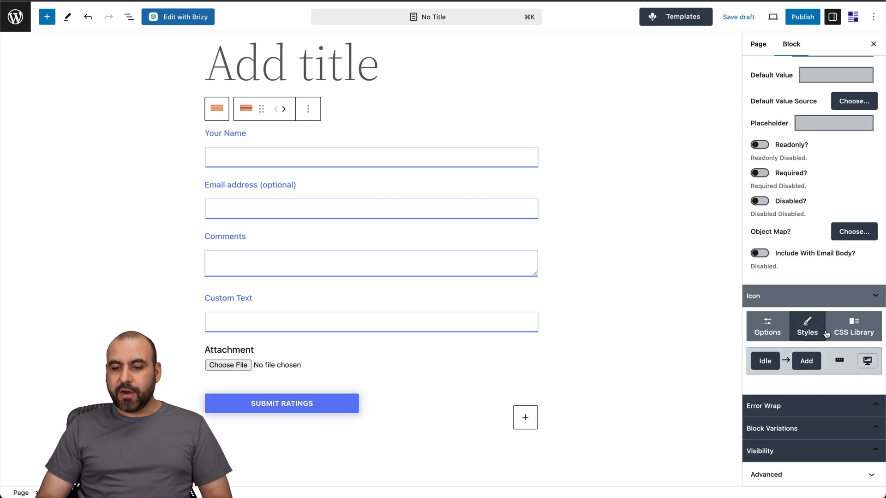
click(763, 406)
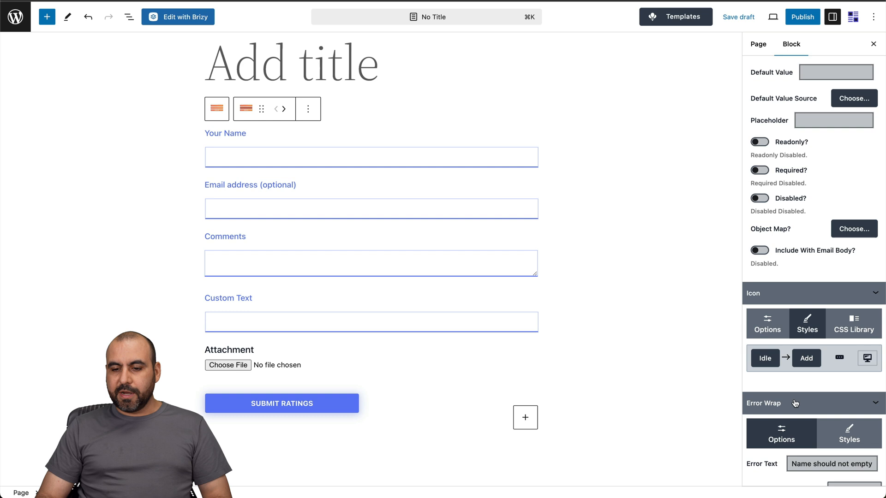
scroll(down, 3)
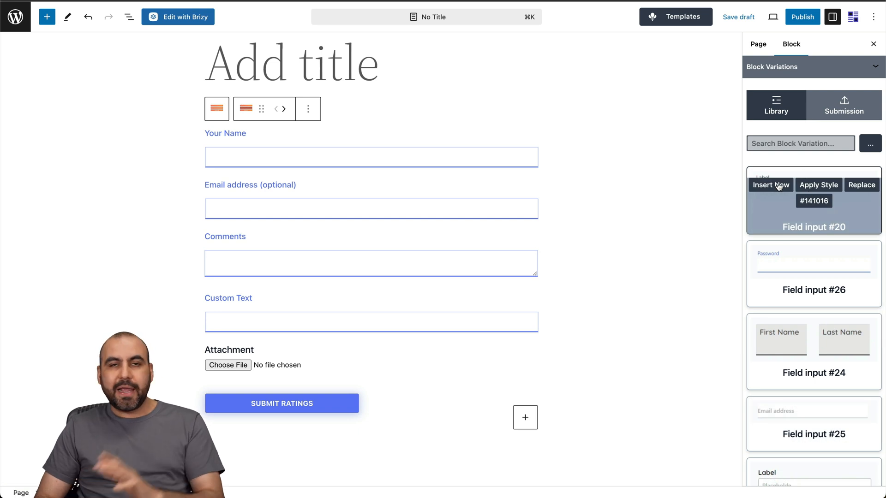
click(770, 184)
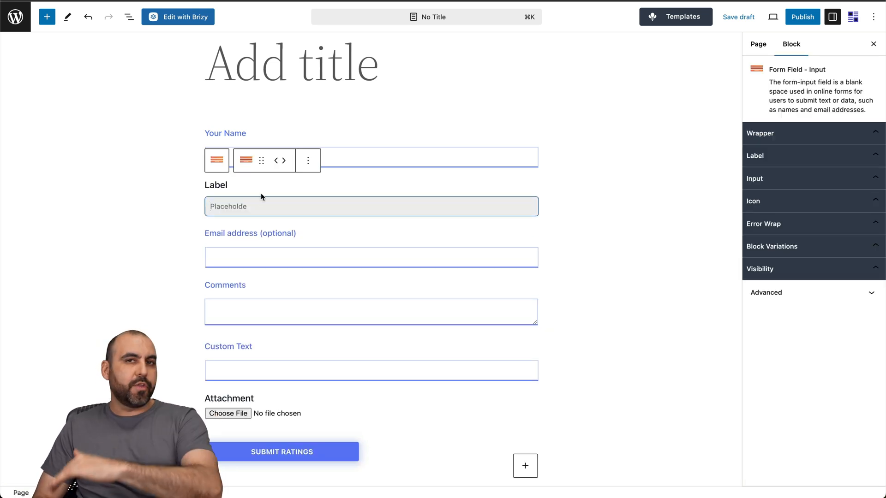
mouse_move(315, 195)
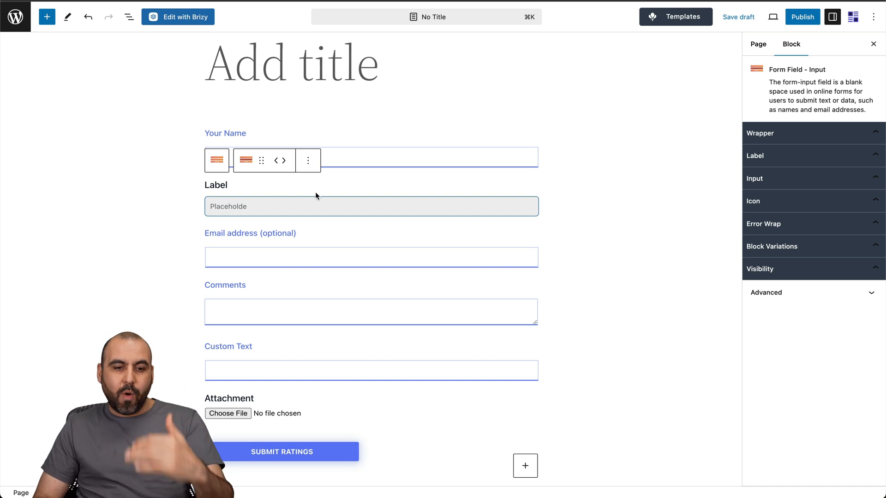
click(371, 157)
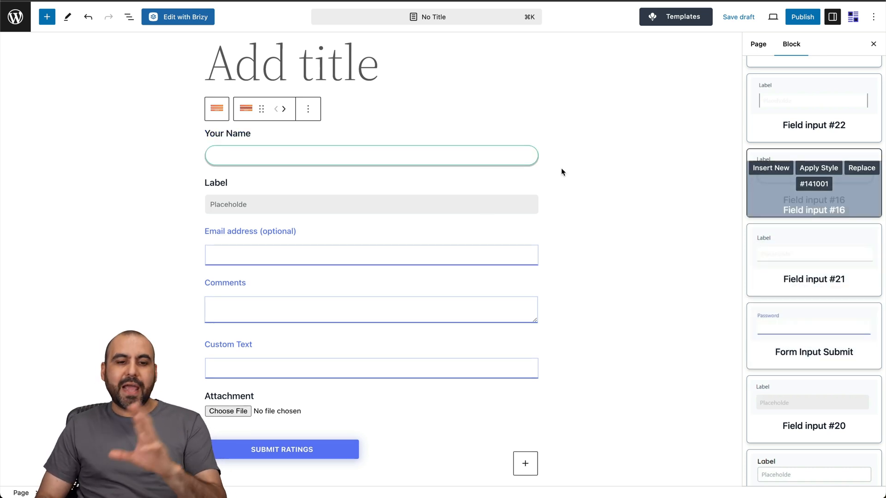
click(370, 195)
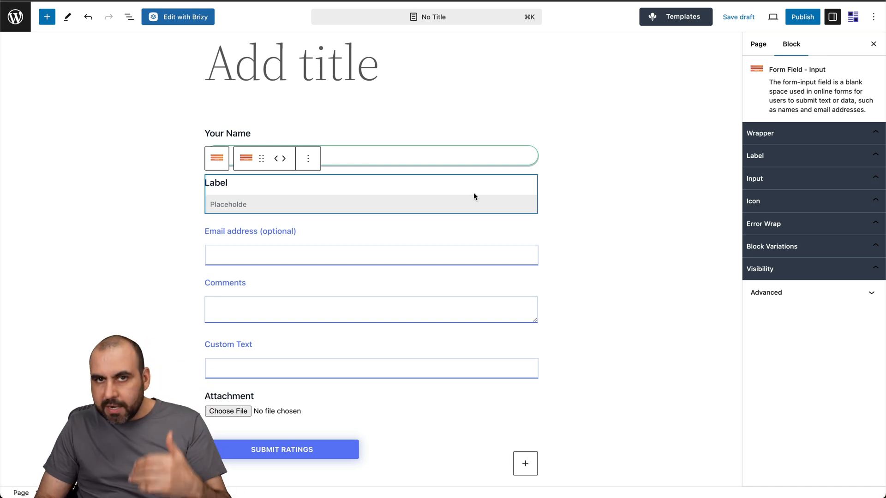
mouse_move(434, 155)
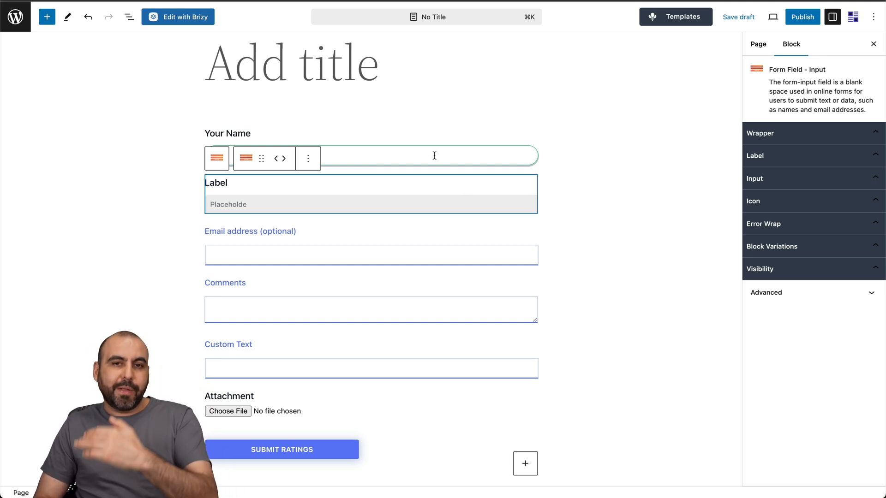
mouse_move(494, 232)
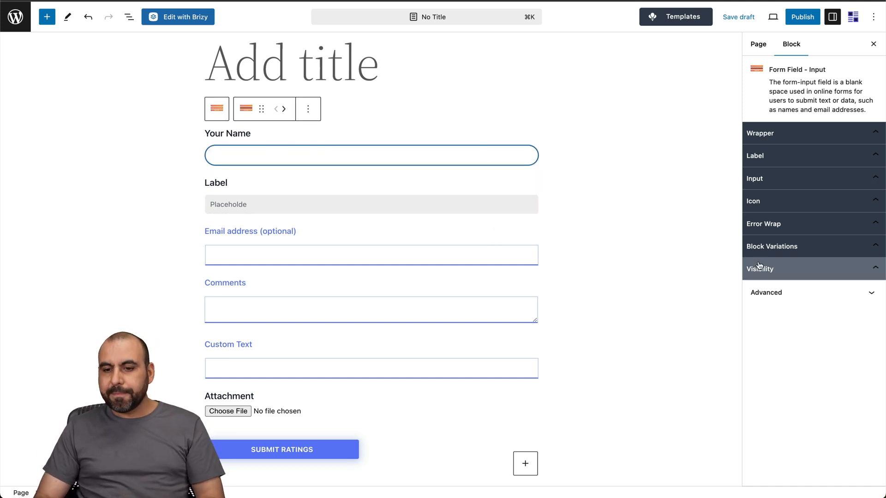
Expand the Your Name field's Visibility settings in the block sidebar.
click(760, 268)
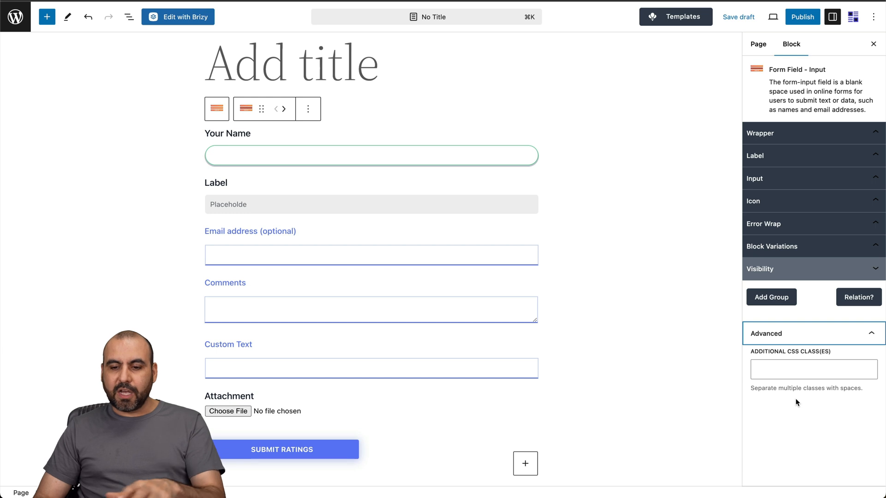
mouse_move(650, 354)
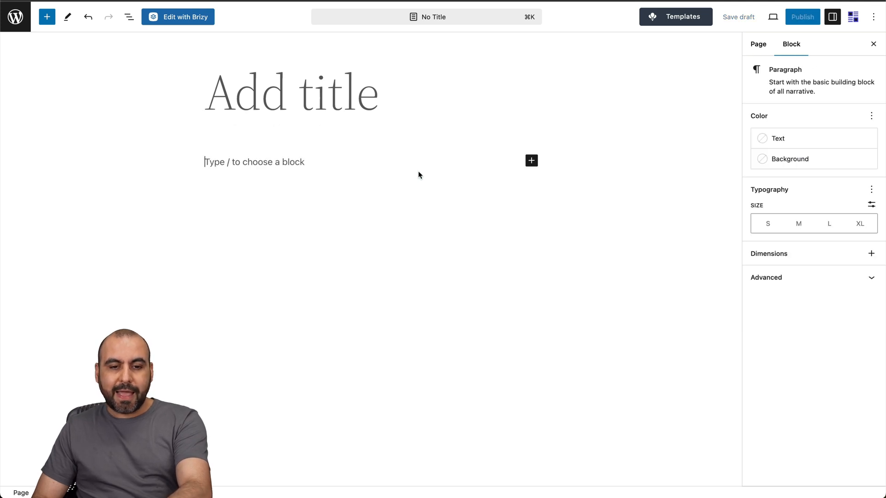
mouse_move(206, 40)
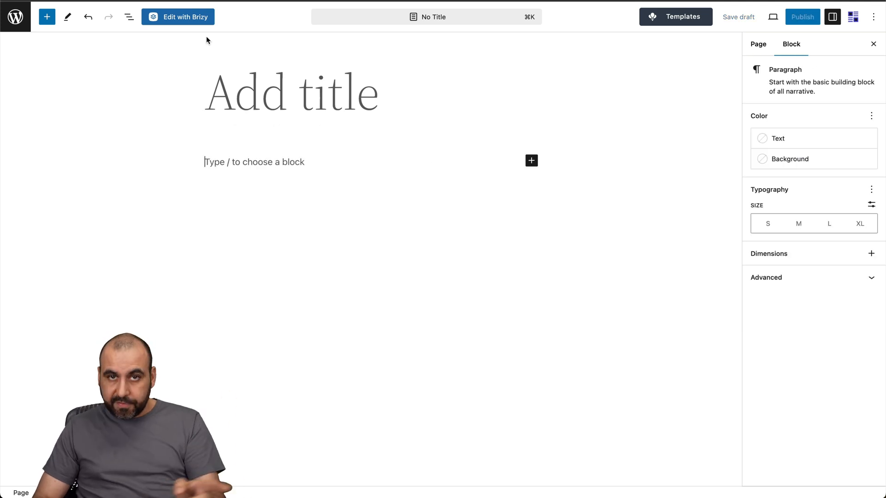
Browse the Combo Blocks categories in the inserter and try adding a Post Grid block.
click(47, 17)
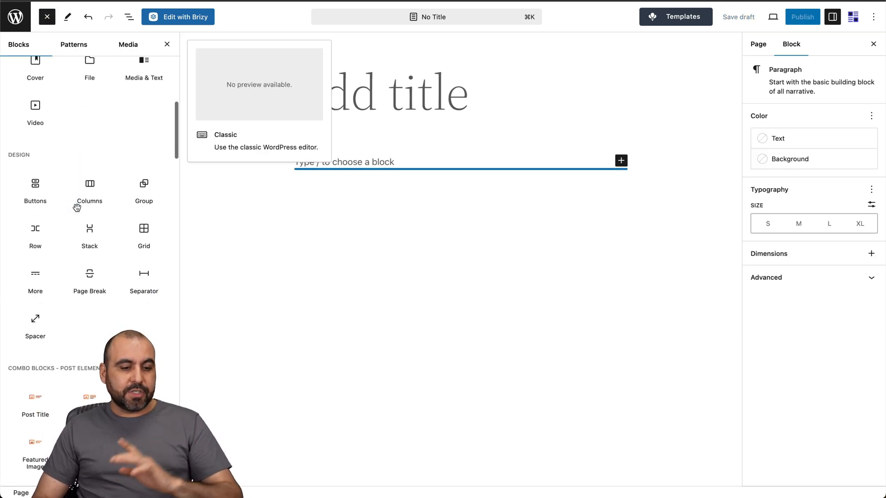
scroll(down, 3)
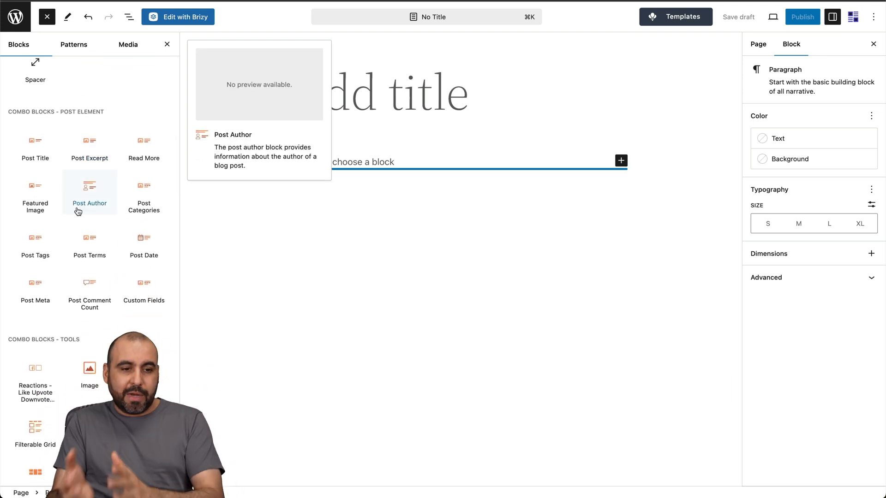
mouse_move(35, 146)
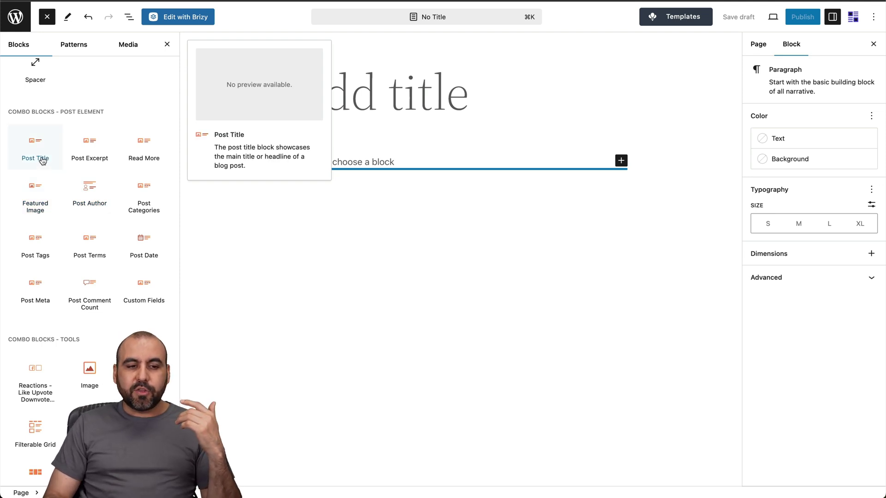
mouse_move(90, 145)
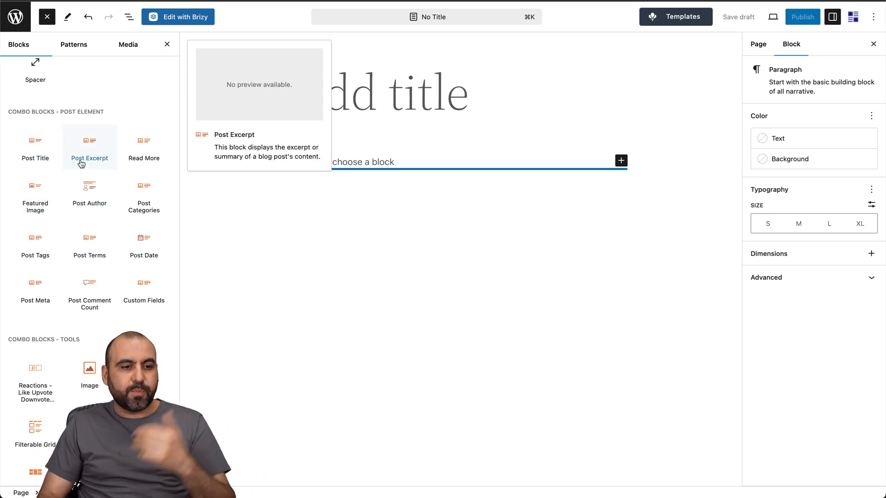
mouse_move(144, 244)
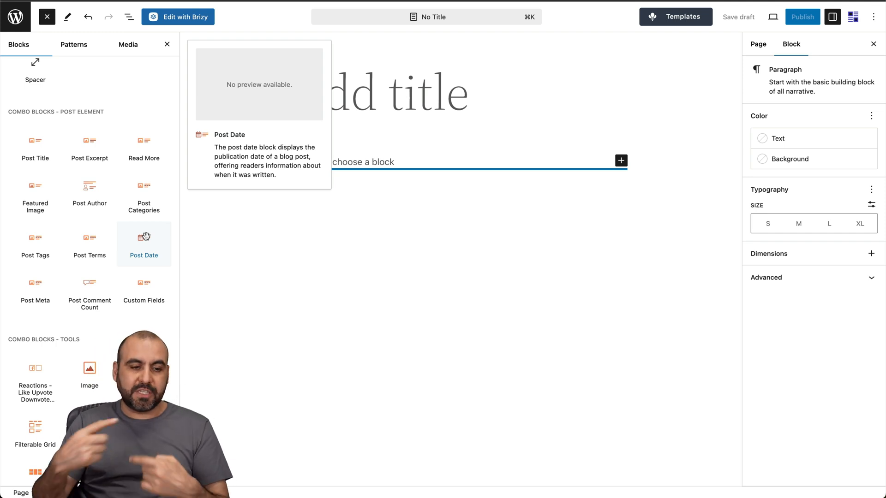
mouse_move(89, 289)
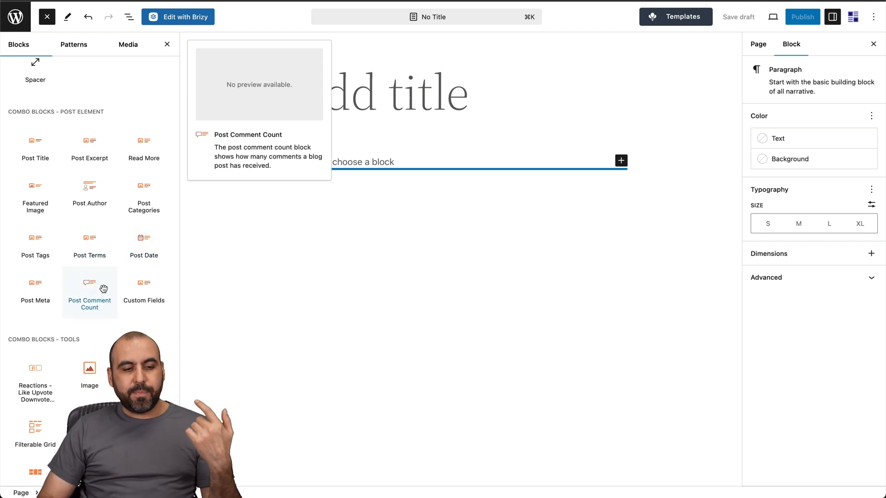
scroll(down, 3)
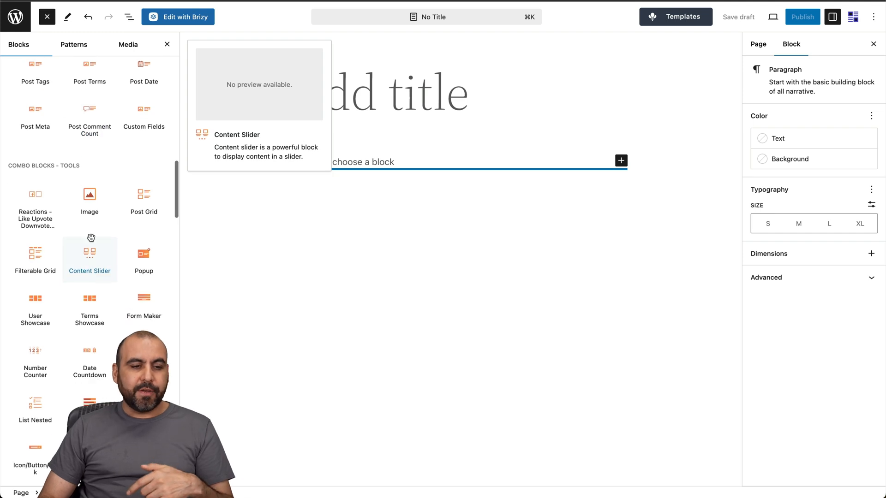
mouse_move(144, 195)
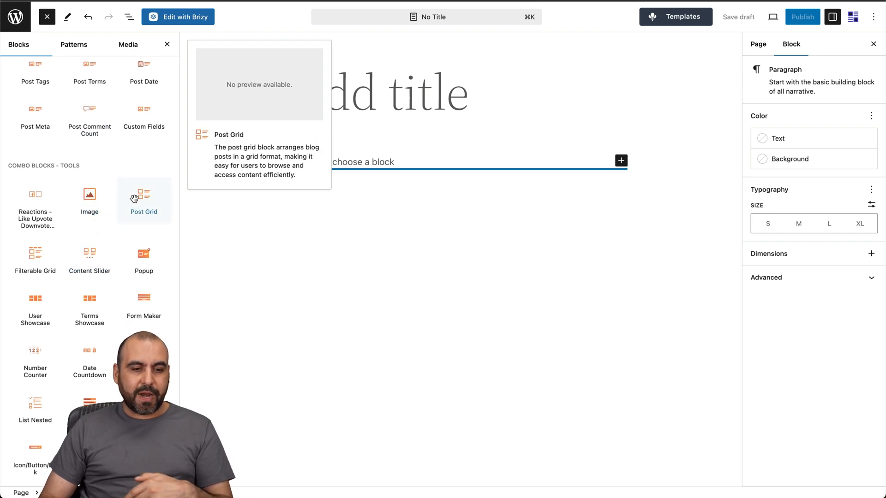
click(144, 201)
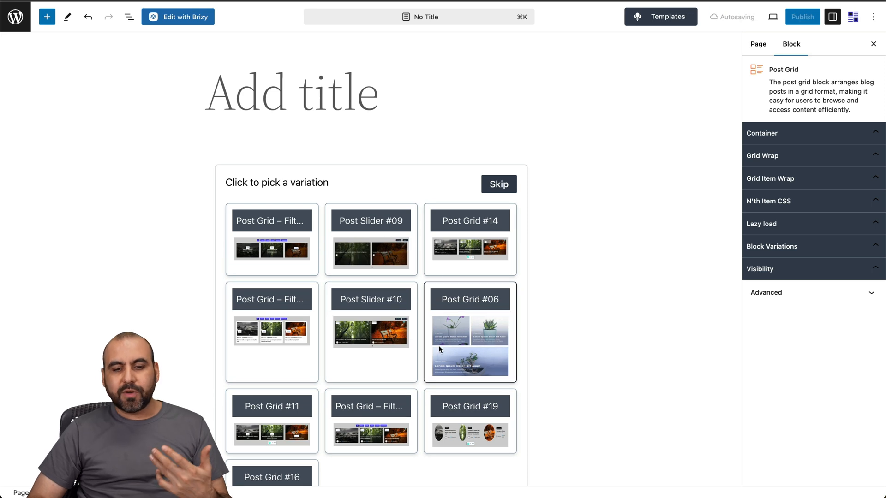
mouse_move(324, 173)
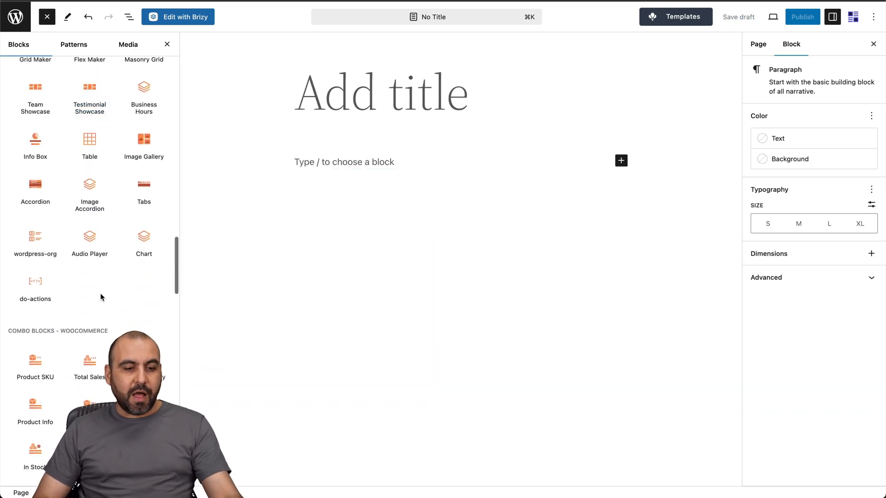
scroll(up, 3)
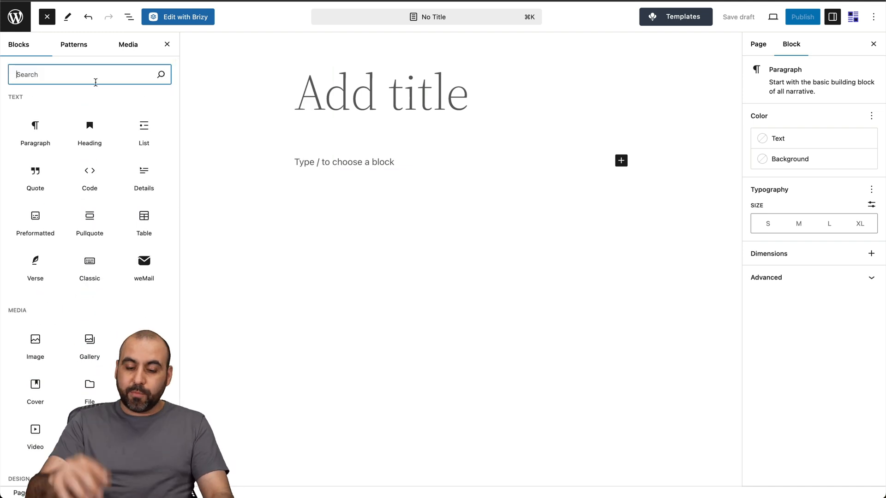
Search 'pop', insert the Popup block and choose the Popup #18 10% OFF SITEWIDE variation.
text(pop)
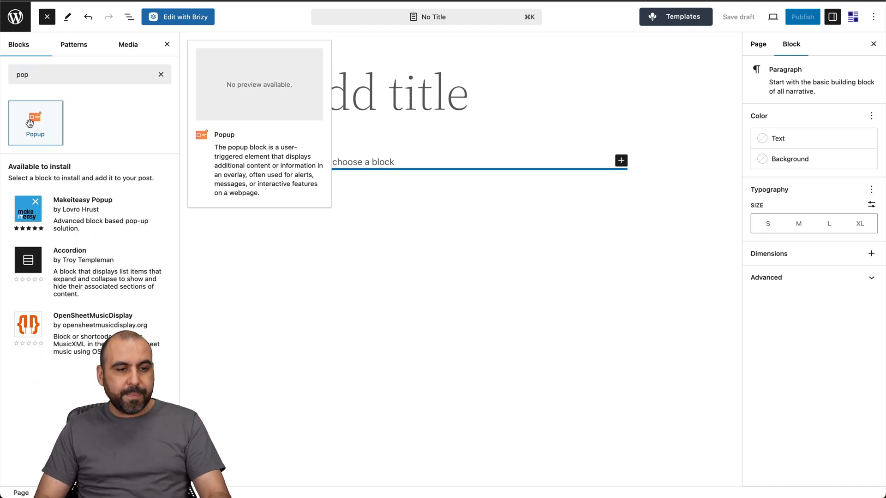
click(35, 123)
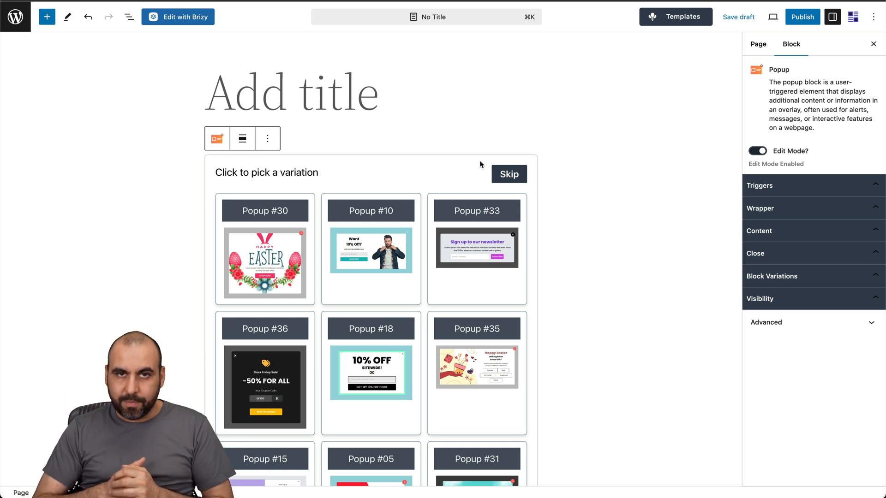
scroll(down, 3)
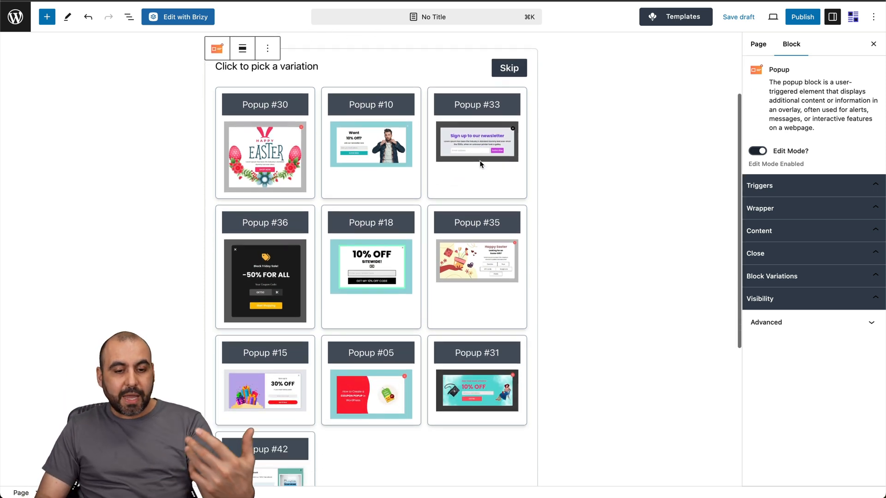
click(371, 266)
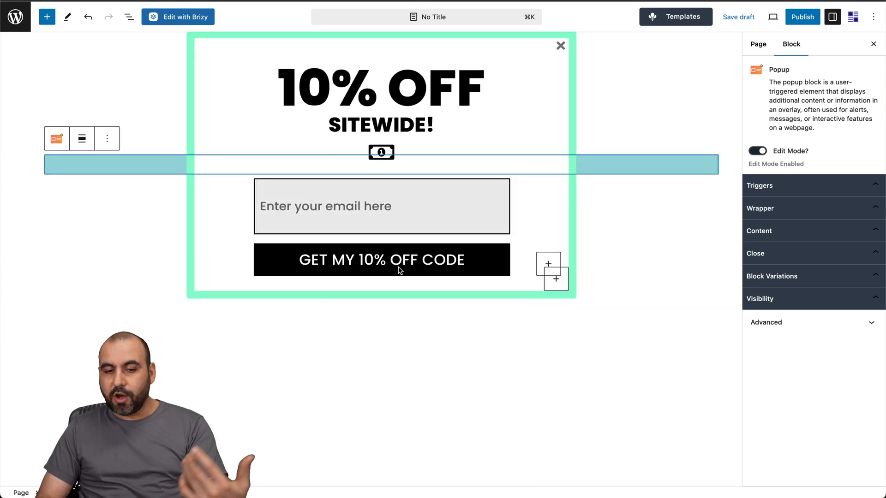
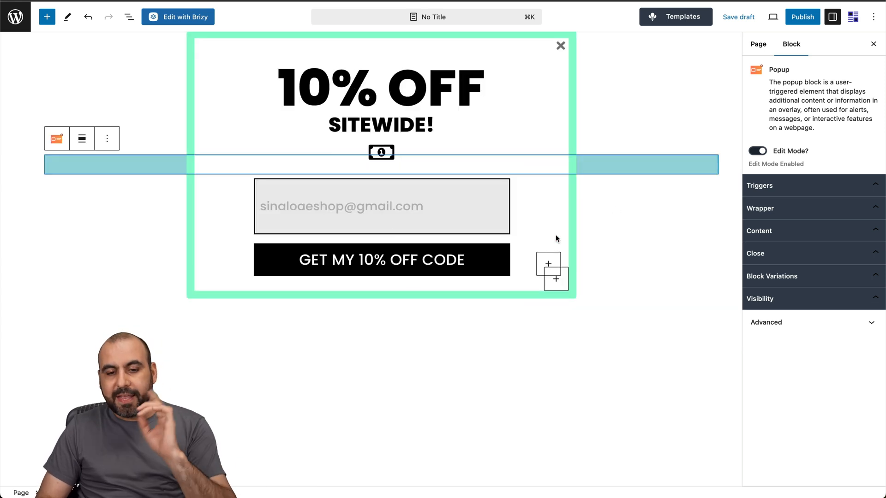
mouse_move(537, 233)
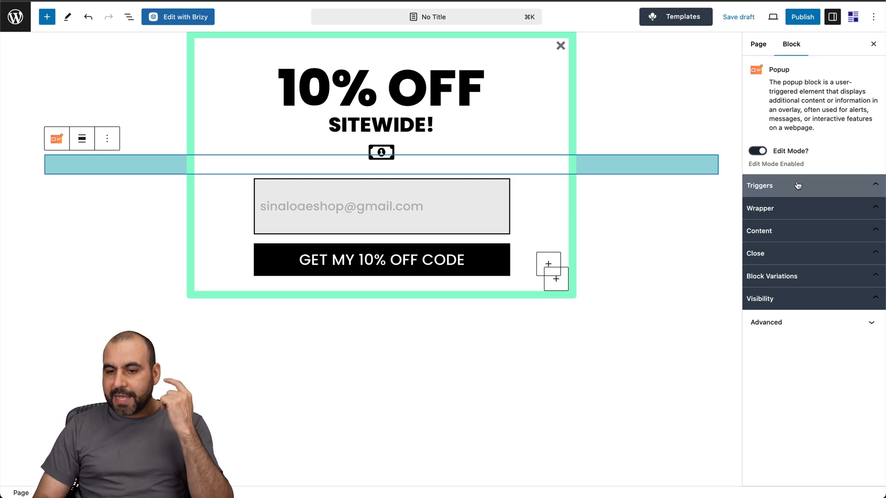
click(759, 186)
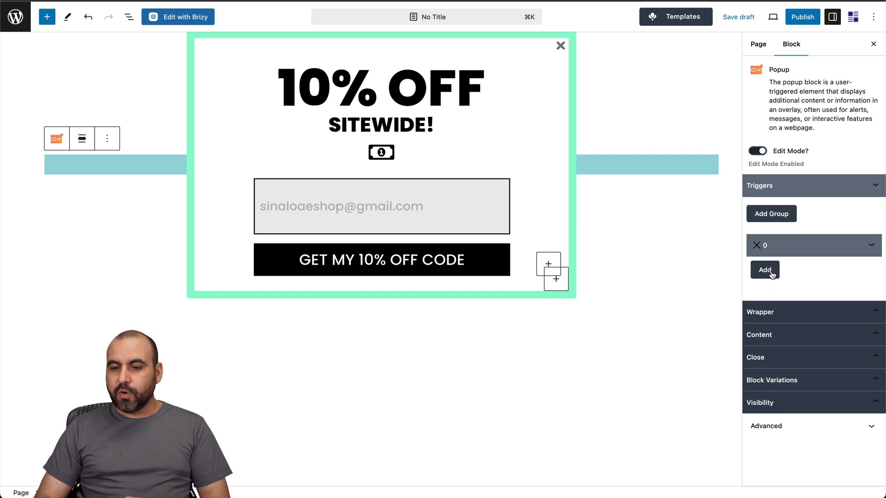
click(763, 269)
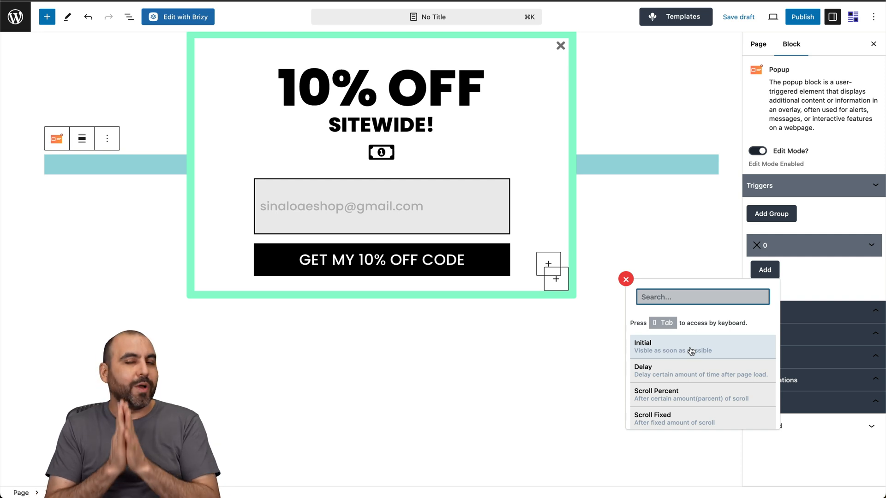
mouse_move(665, 378)
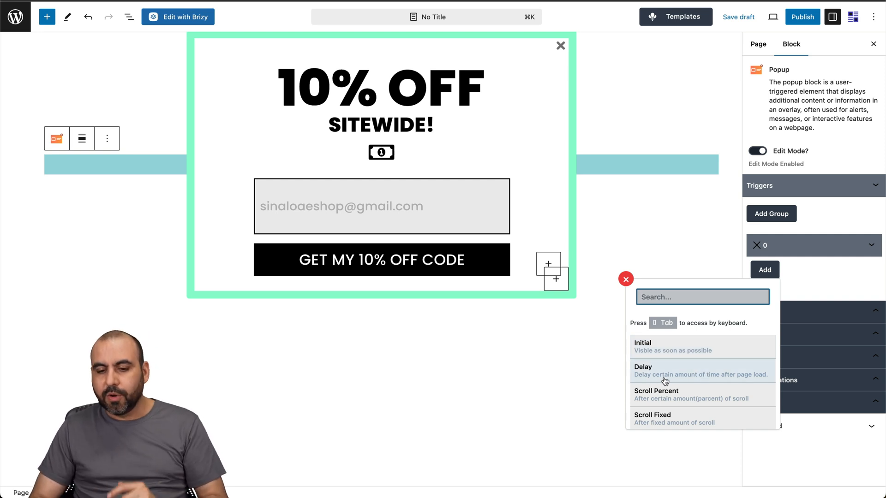
mouse_move(703, 391)
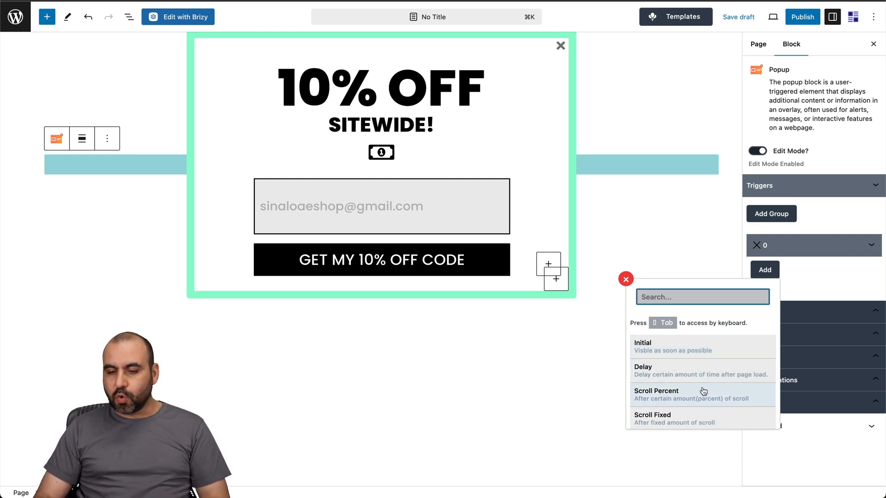
Review the trigger types such as Delay and Scroll Percent without choosing one, then collapse Triggers.
scroll(down, 3)
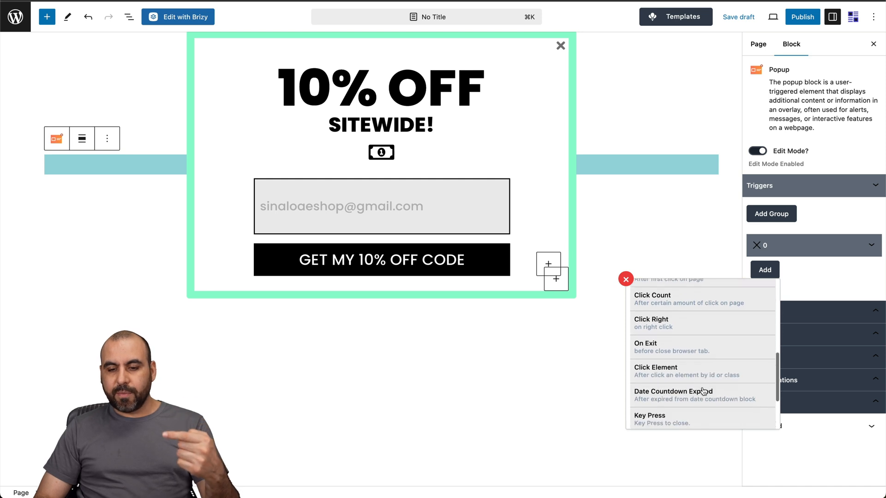
scroll(up, 3)
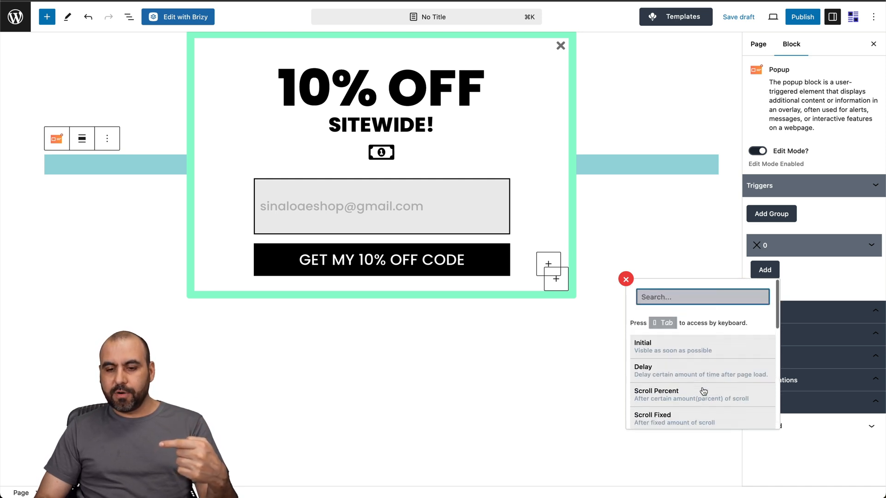
mouse_move(700, 374)
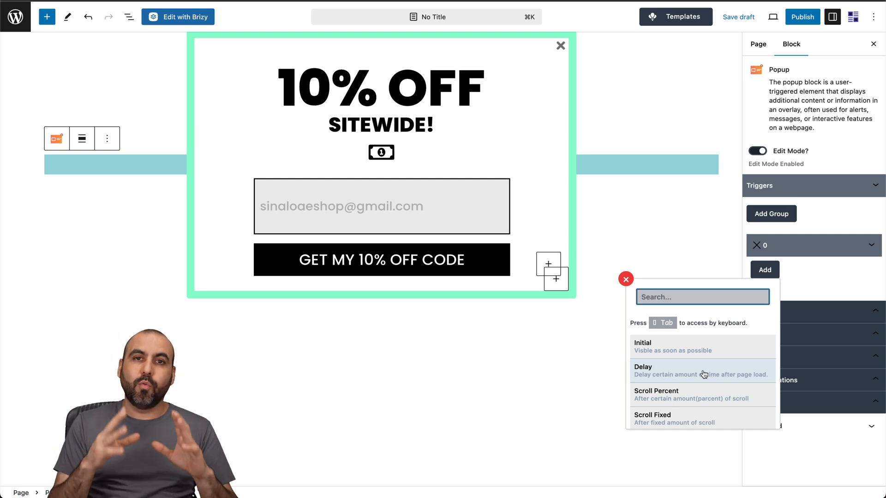
mouse_move(712, 399)
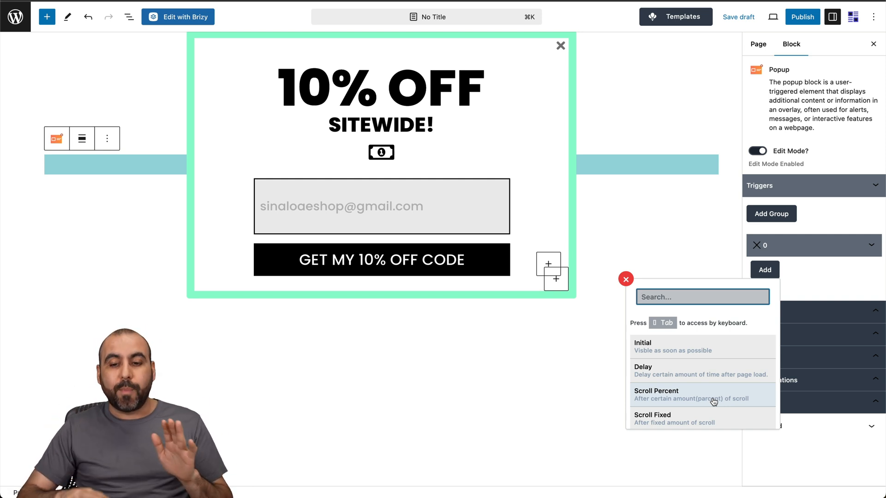
click(625, 279)
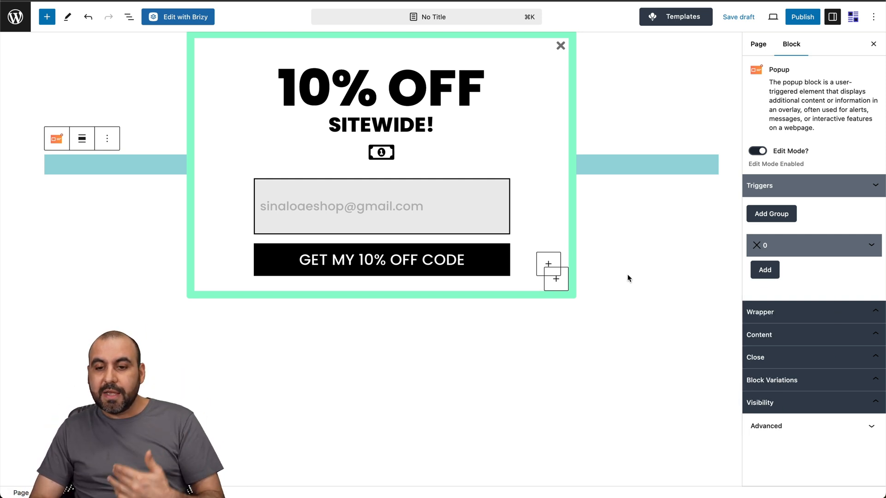
click(814, 185)
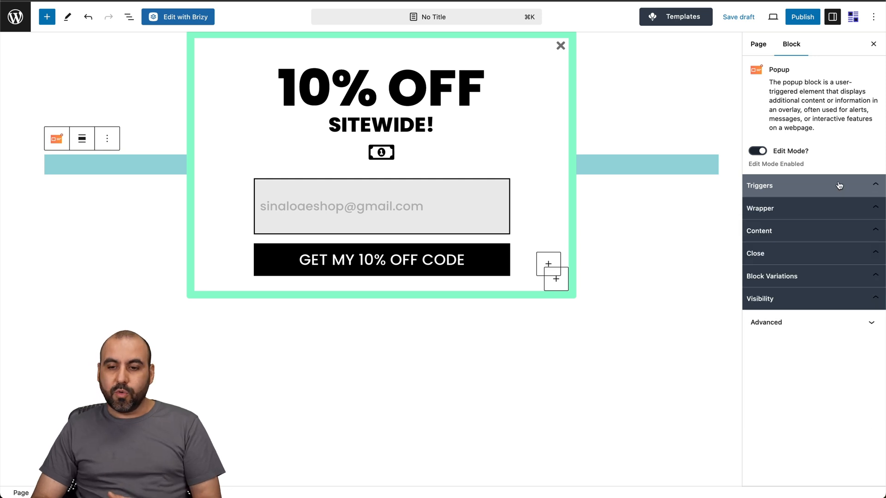
In Wrapper's Close section, switch the close icon to the Font Awesome half-filled circle.
click(814, 207)
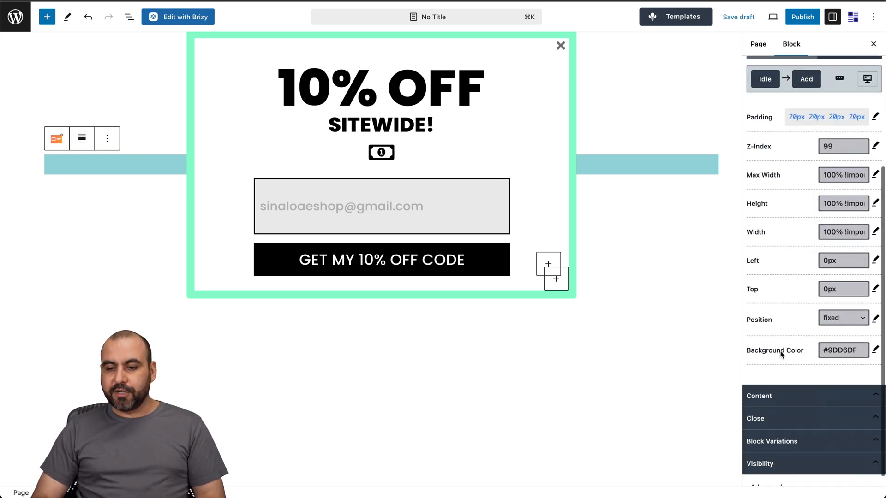
scroll(down, 3)
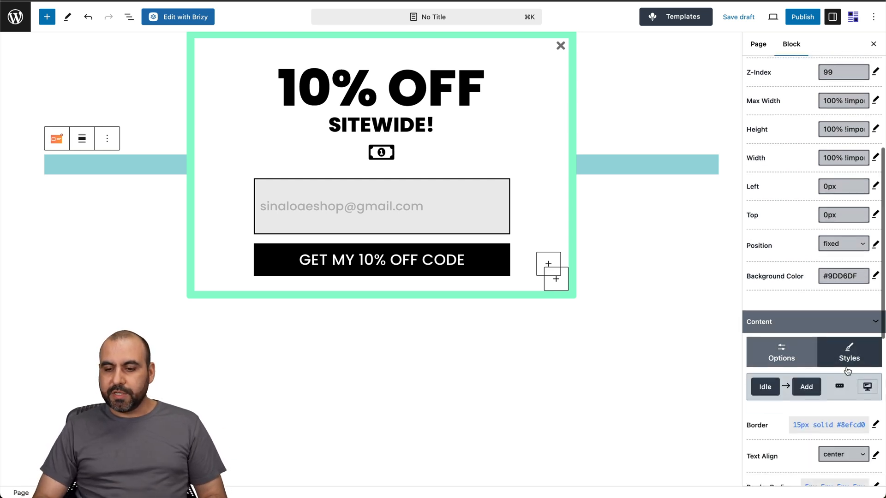
scroll(down, 3)
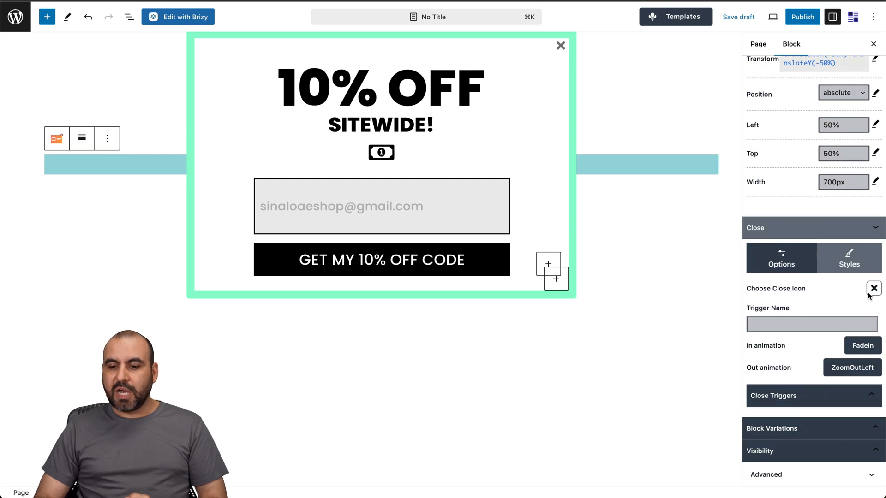
click(872, 288)
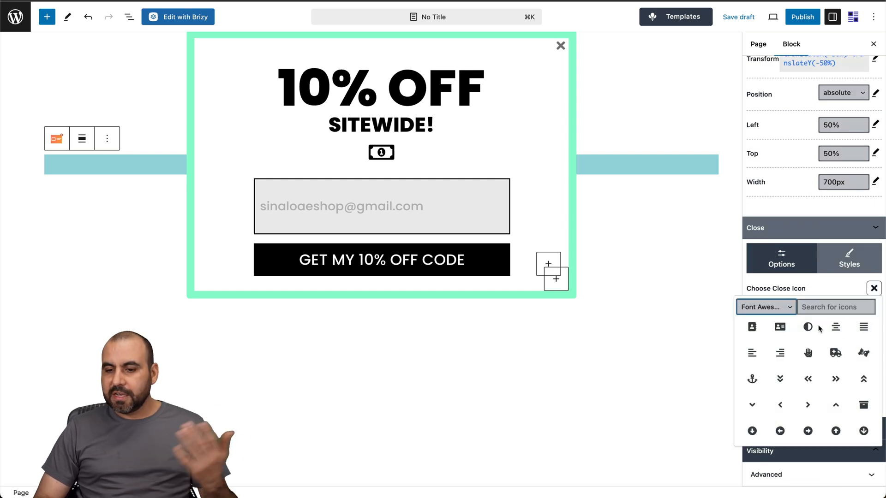
click(807, 327)
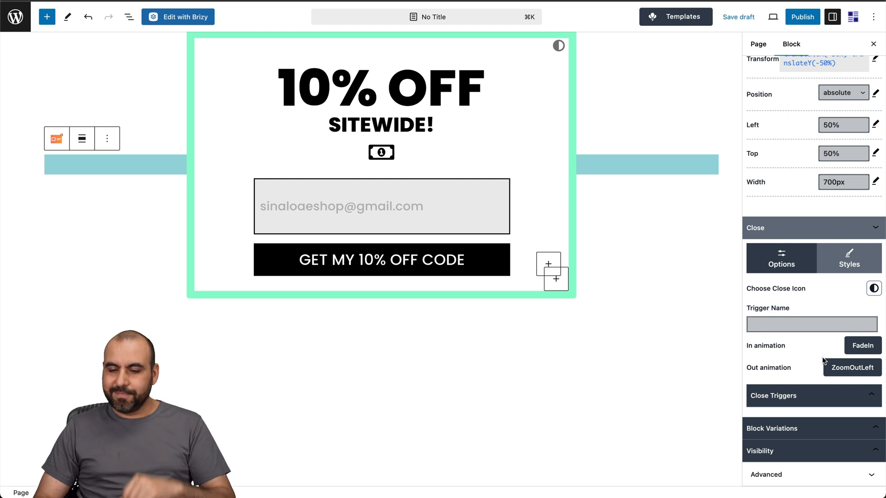
mouse_move(814, 358)
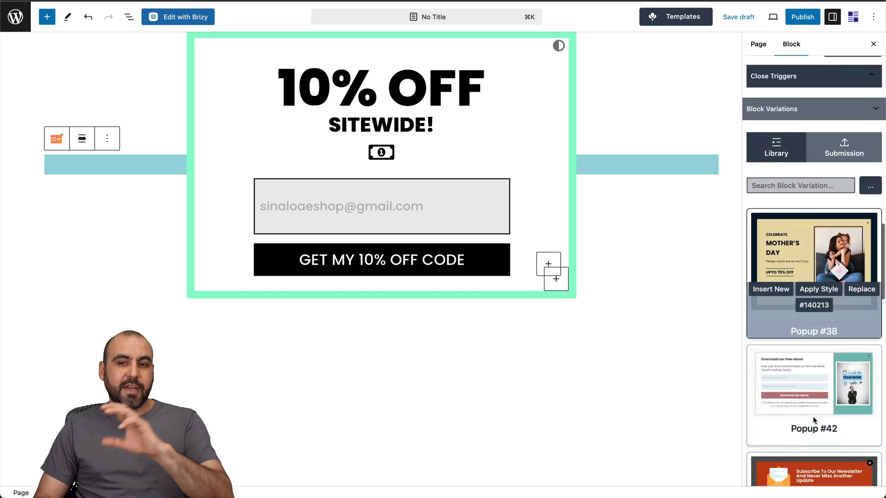
Add a Visibility condition group and review the User Logged and User Roles conditions.
scroll(down, 3)
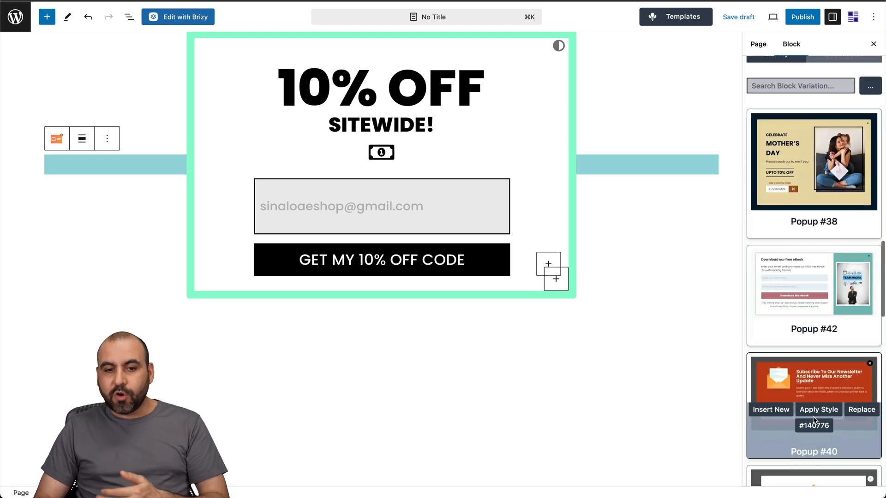
scroll(down, 3)
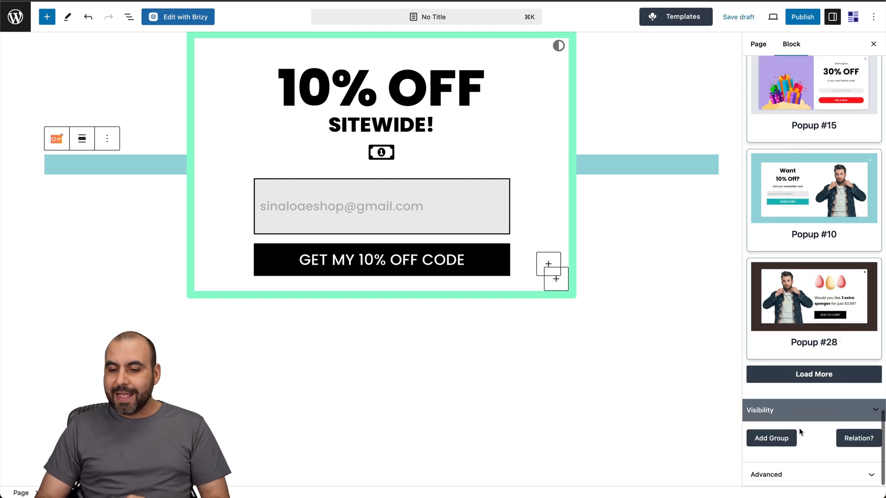
click(769, 437)
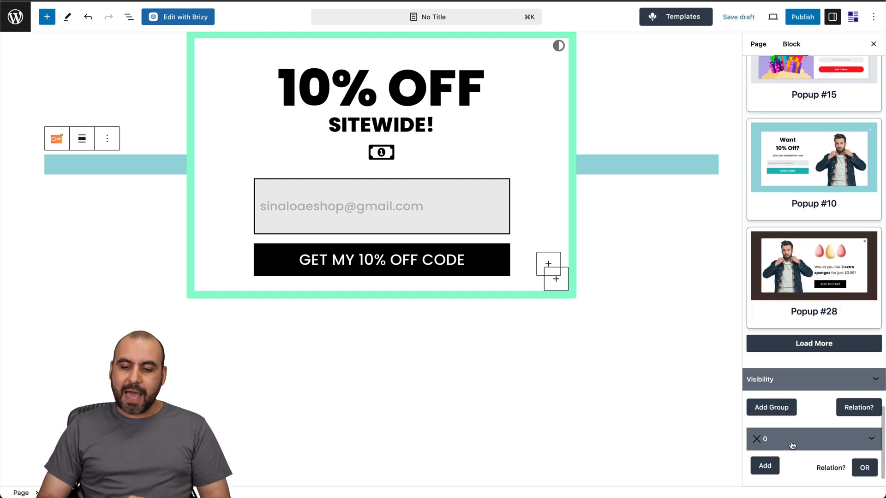
click(814, 439)
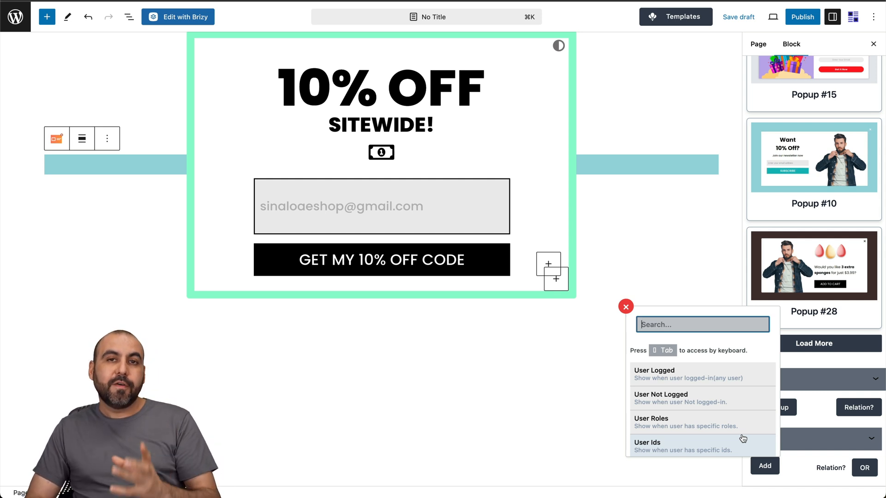
mouse_move(696, 378)
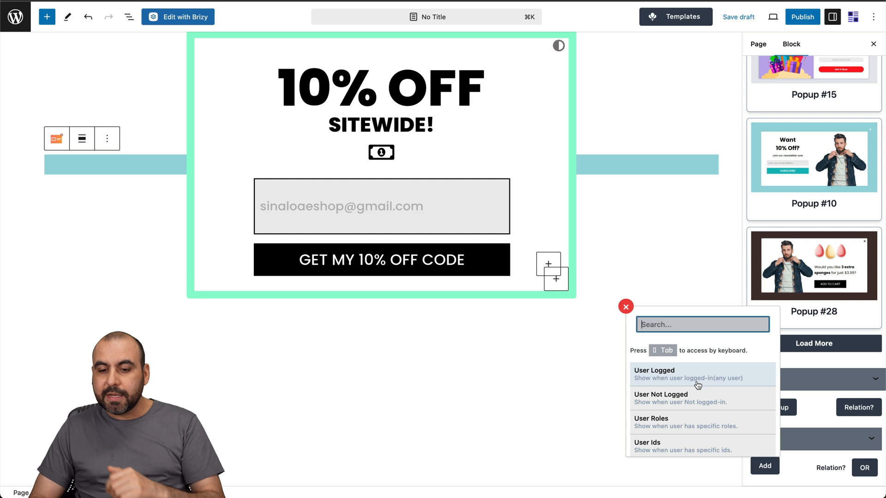
mouse_move(823, 442)
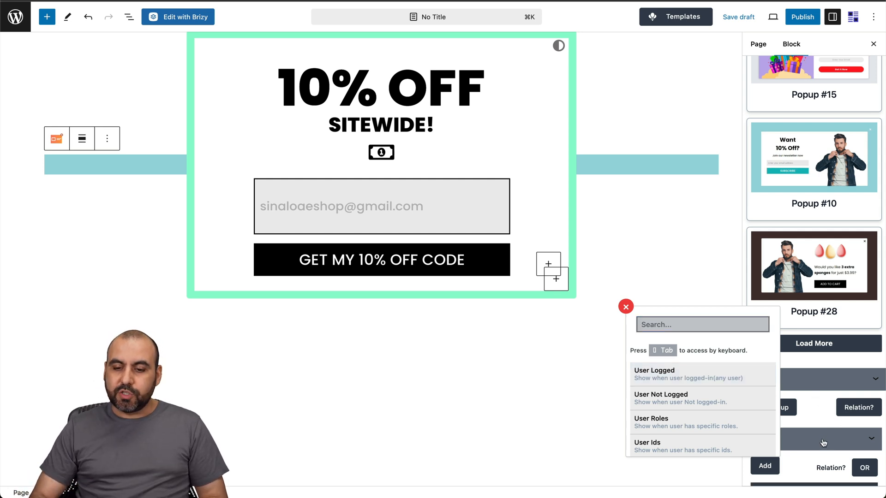
click(626, 306)
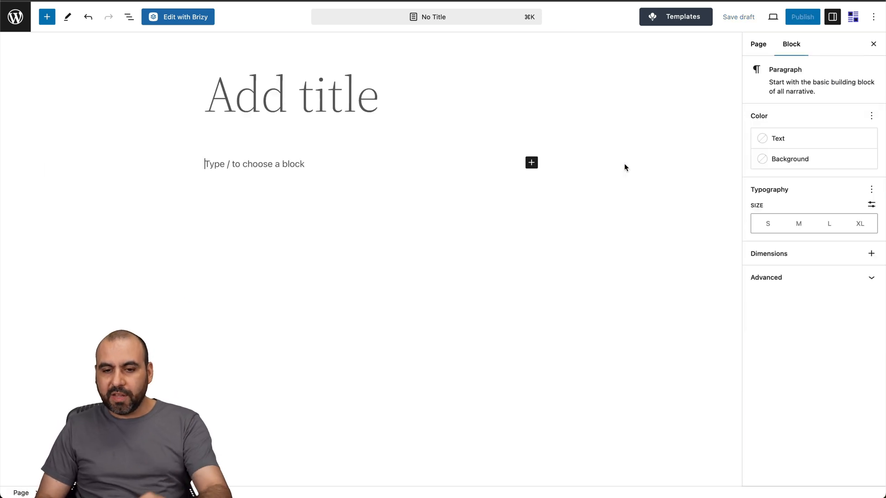
mouse_move(572, 237)
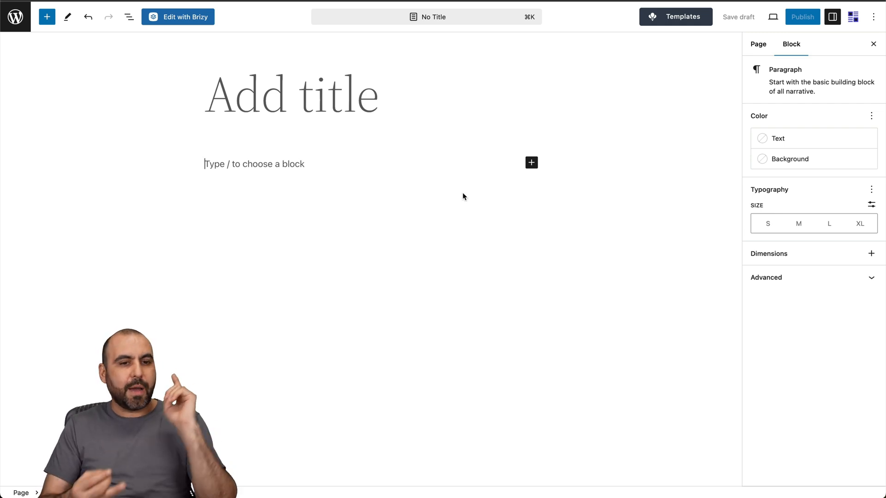
Browse the block inserter down to the Combo Blocks - Tools category.
click(47, 17)
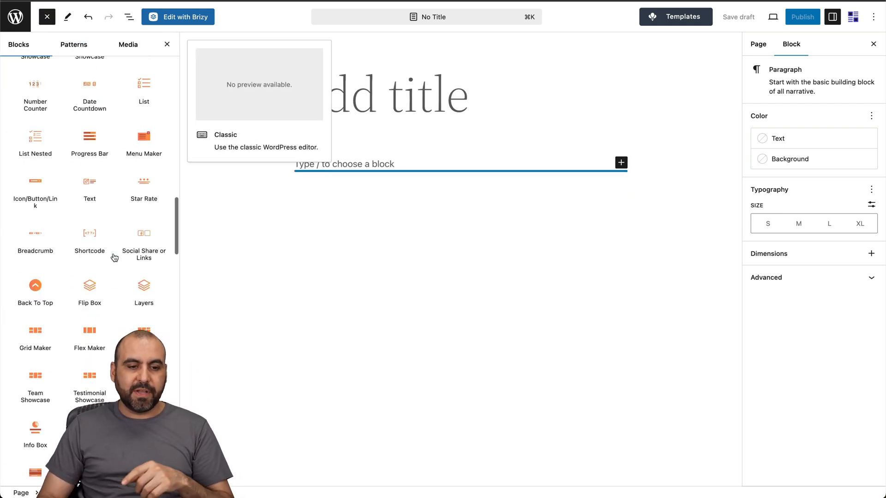
scroll(down, 3)
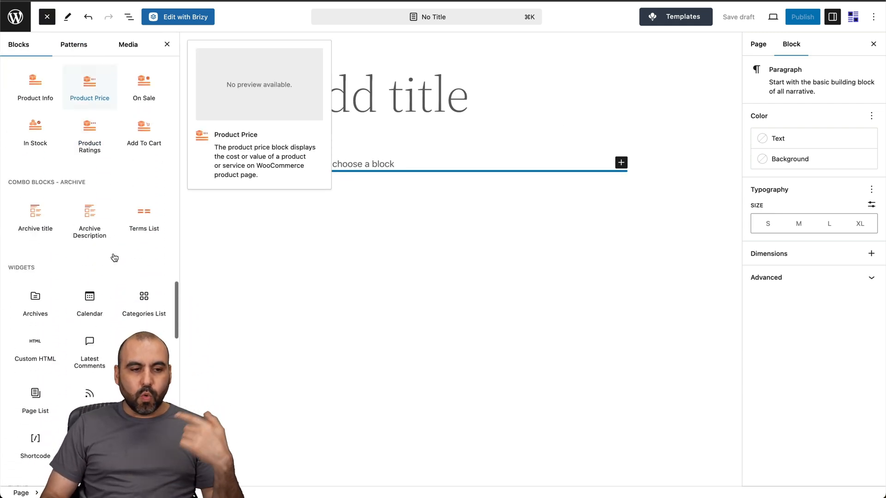
scroll(down, 3)
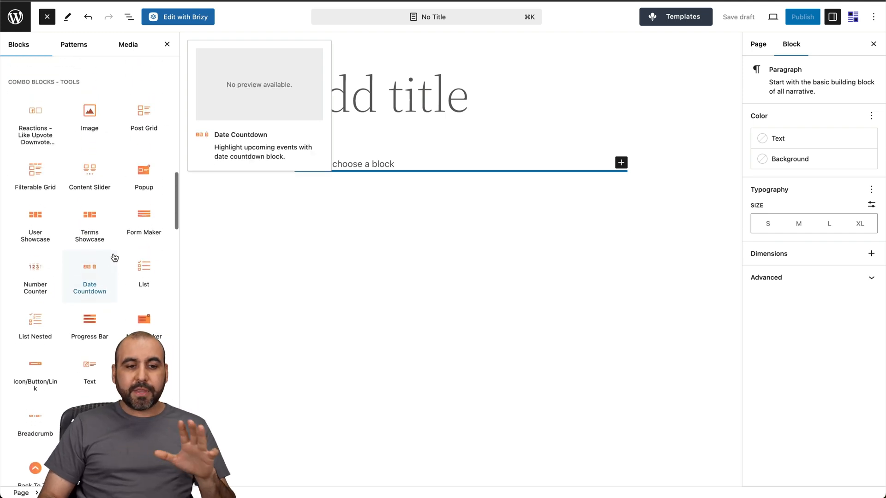
scroll(up, 3)
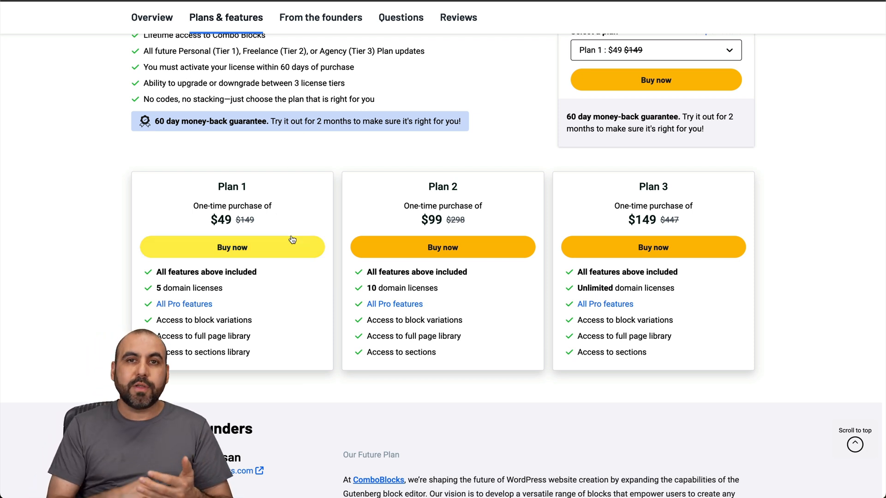
mouse_move(590, 173)
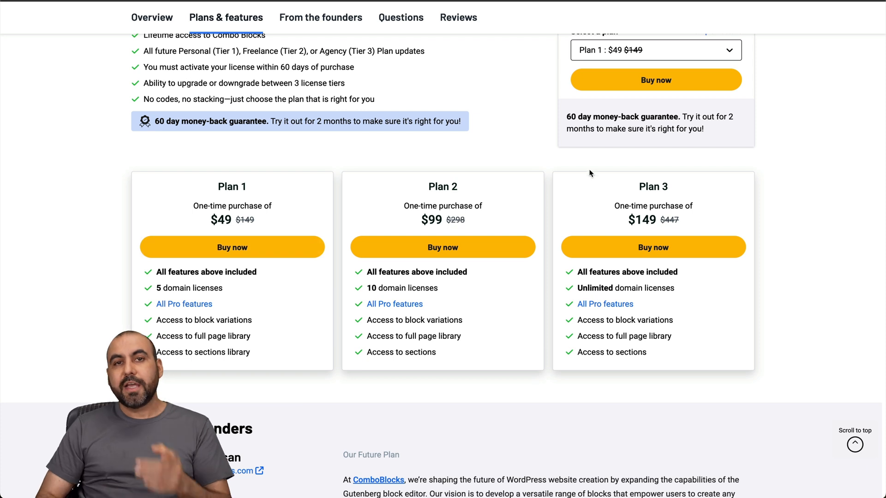
mouse_move(704, 154)
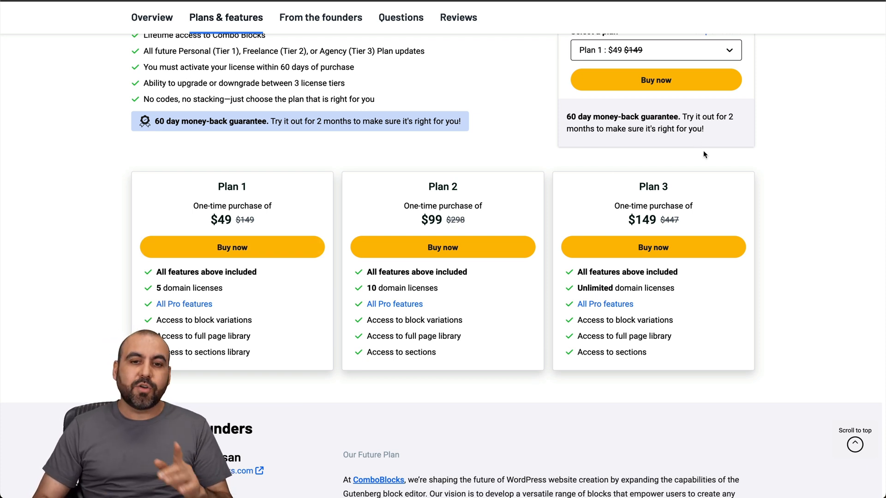
mouse_move(577, 84)
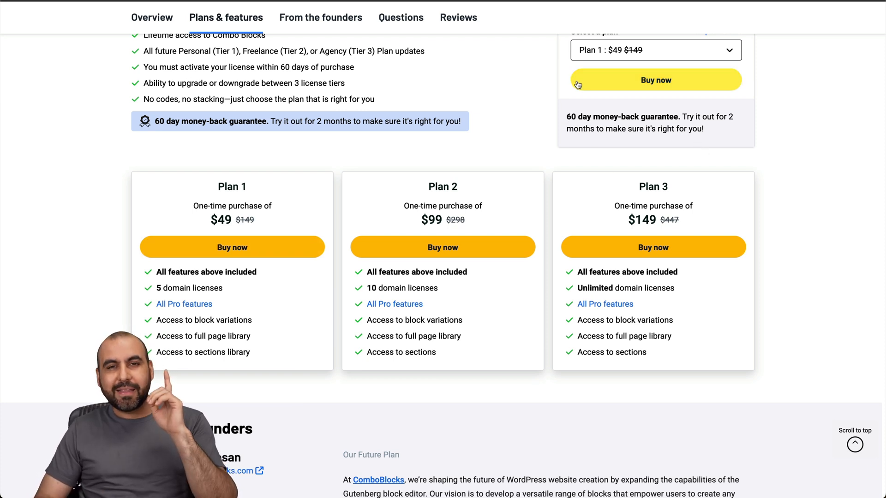